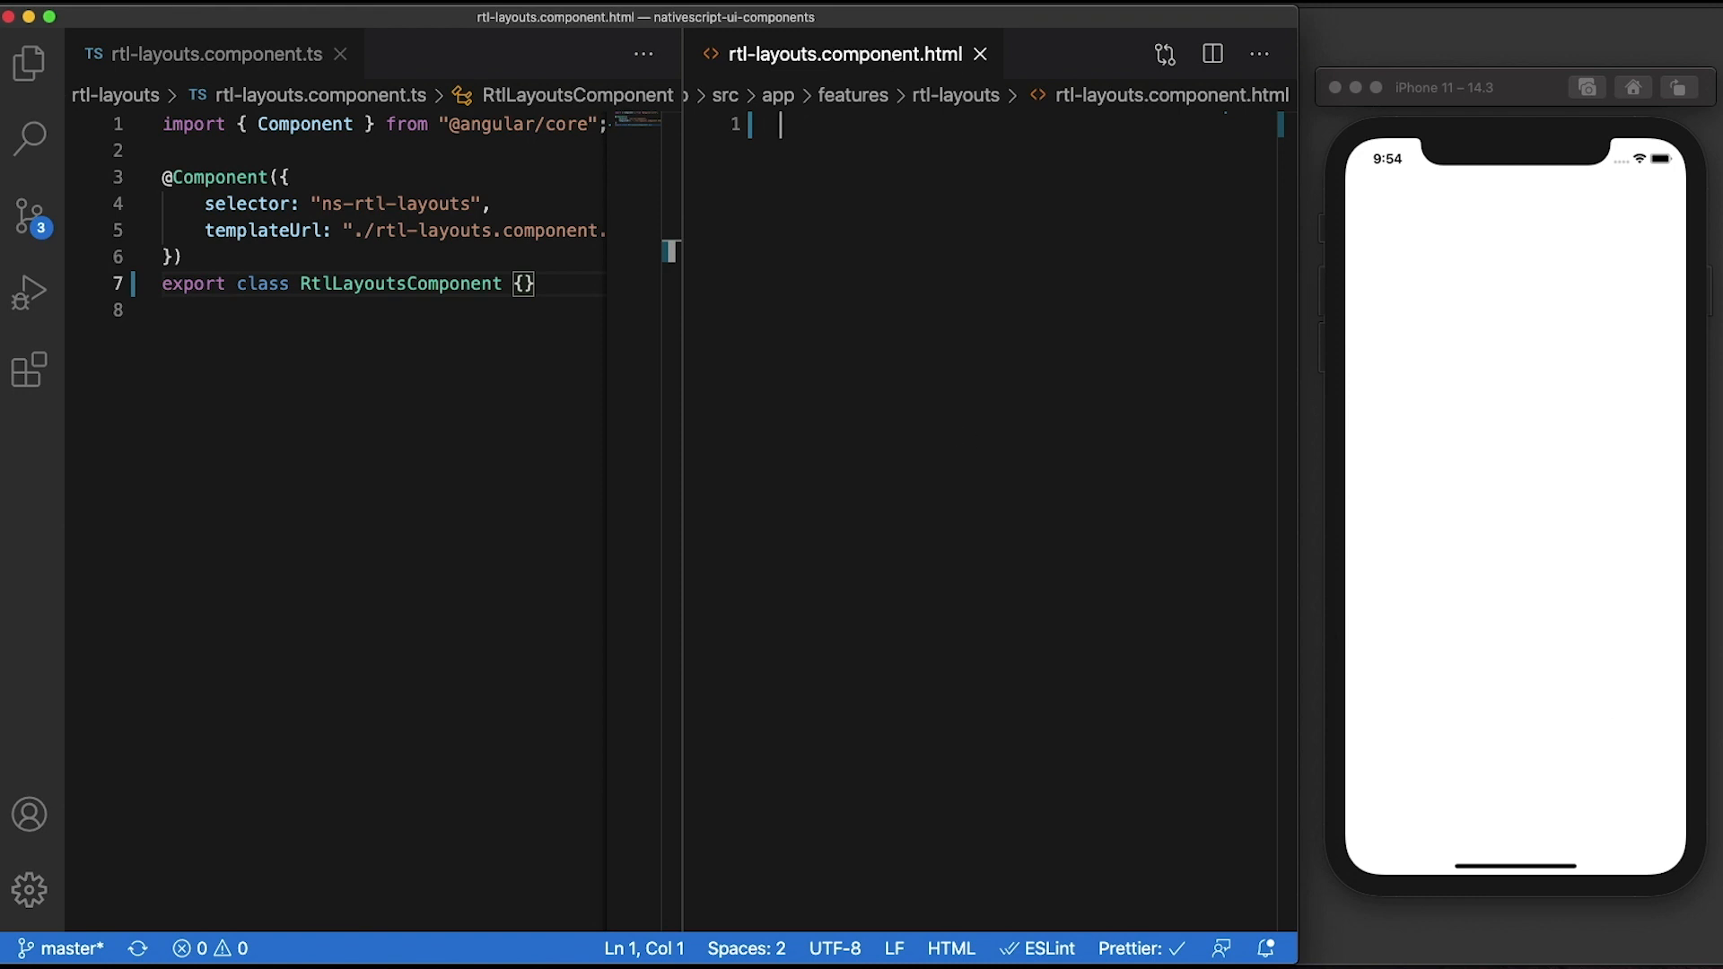
Start a FlexboxLayout with flexDirection row and justifyContent flex-start in rtl-layouts.component.html
{"action": "type", "text": "<Flexbox"}
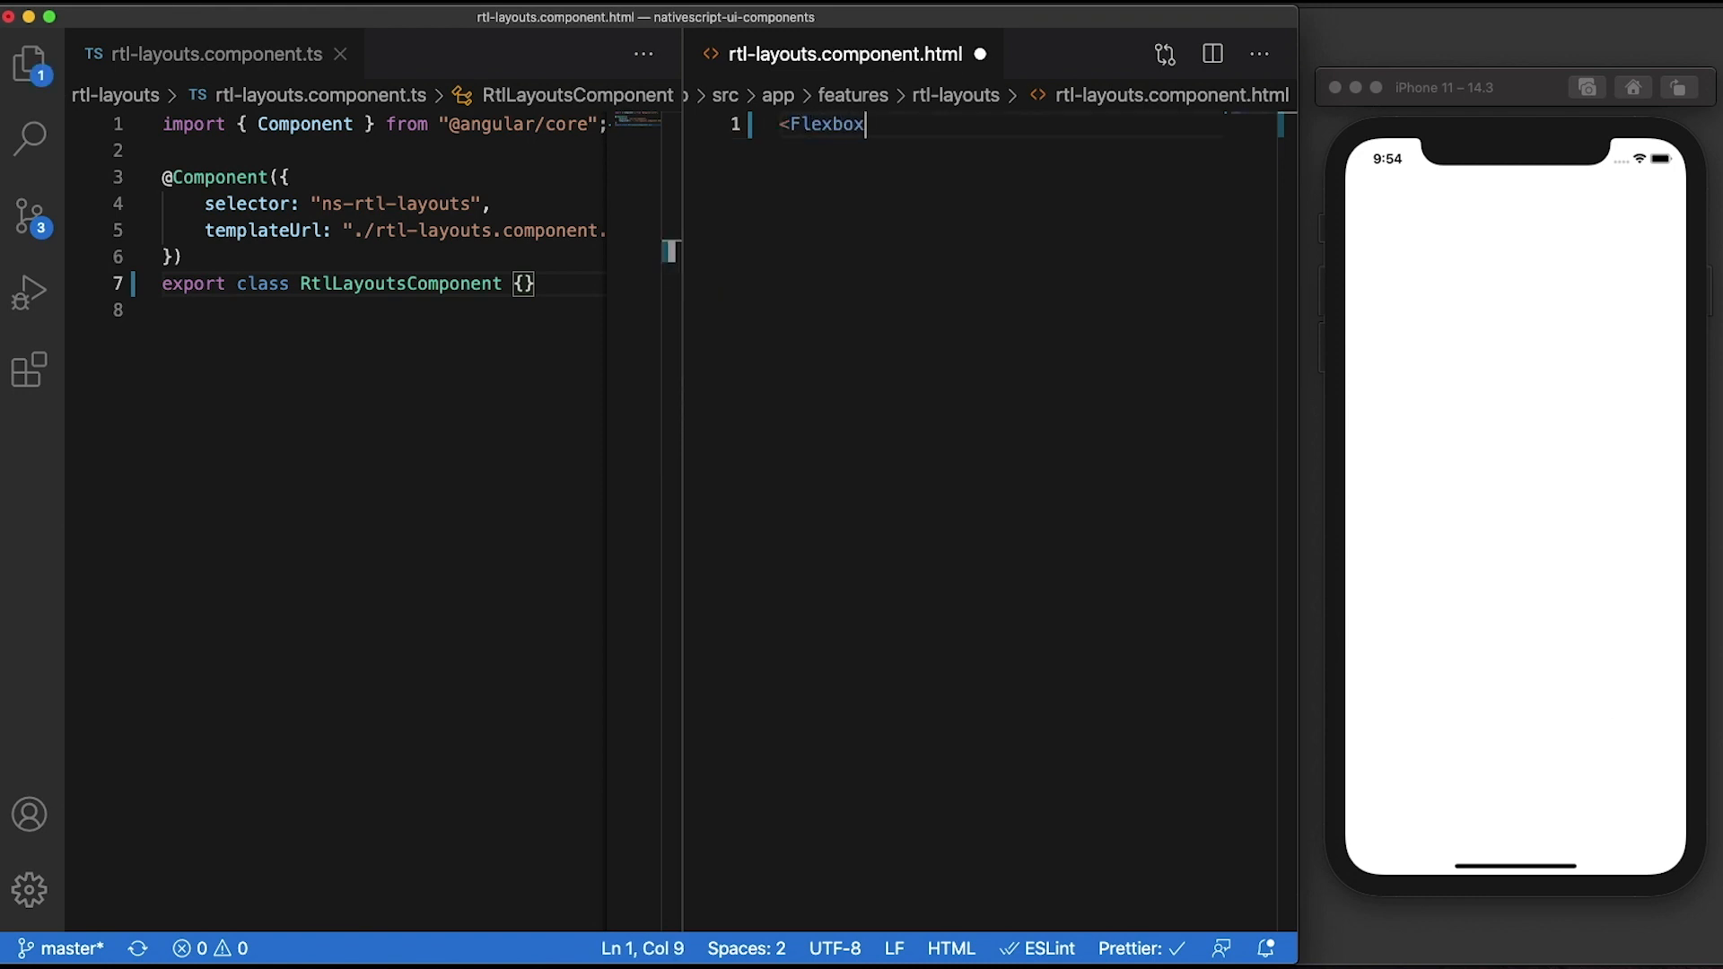
{"action": "type", "text": "Layout"}
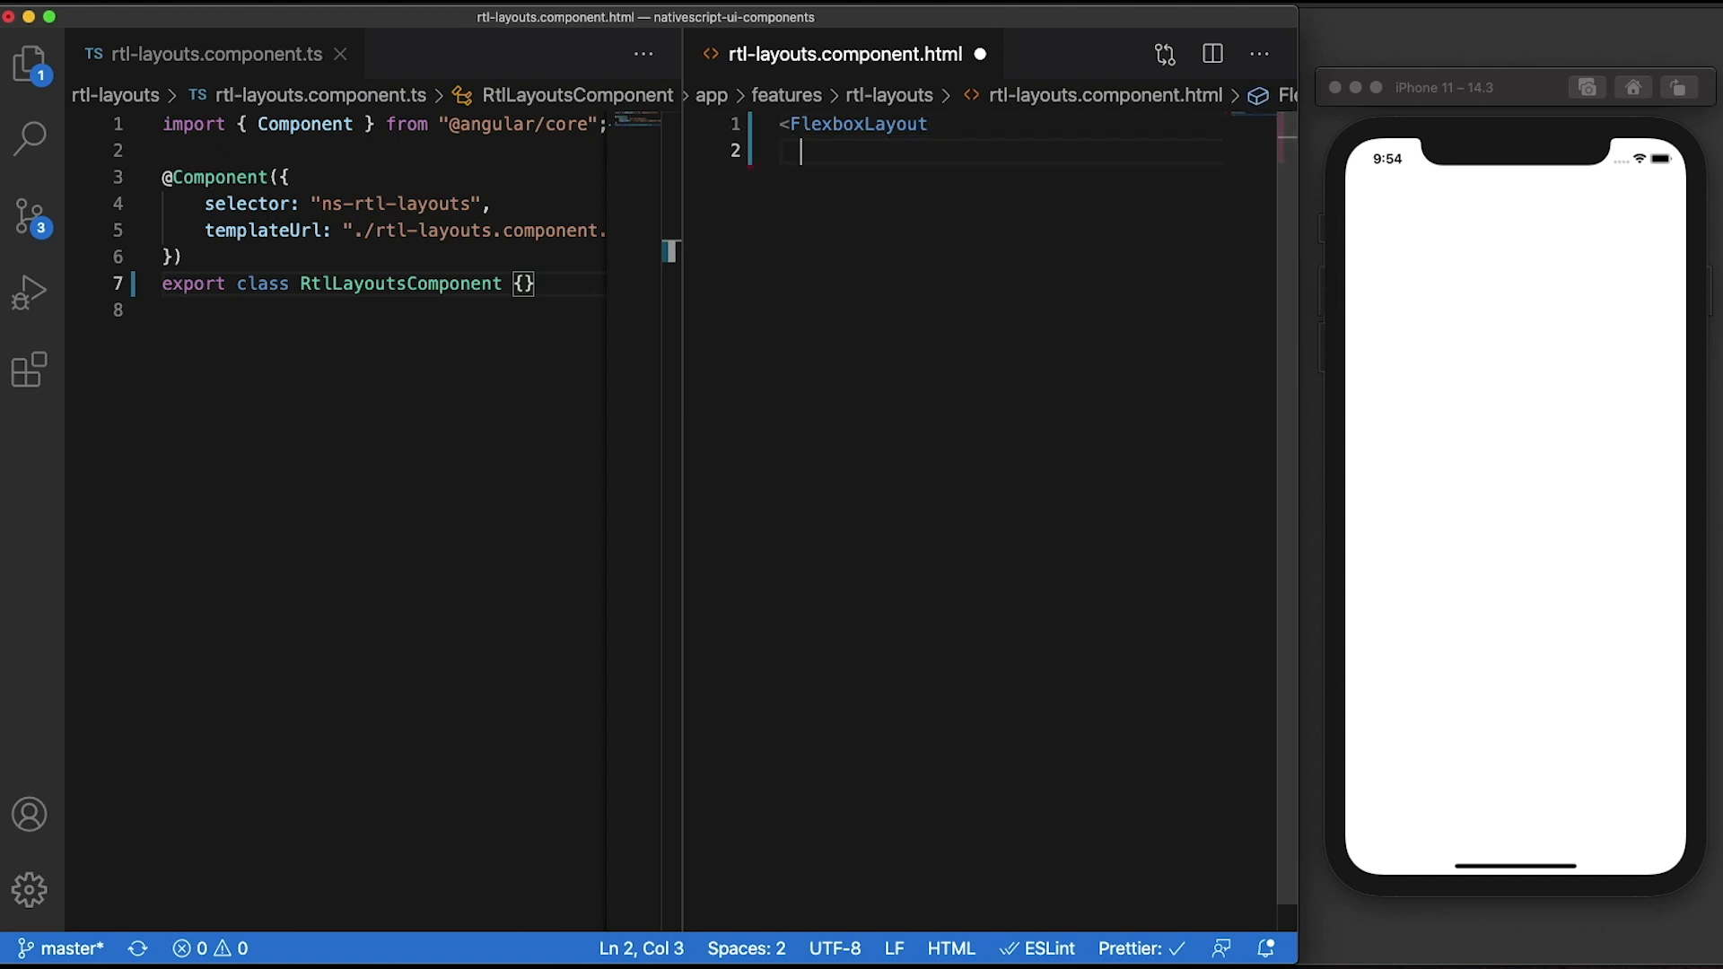
{"action": "type", "text": "flexDirection"}
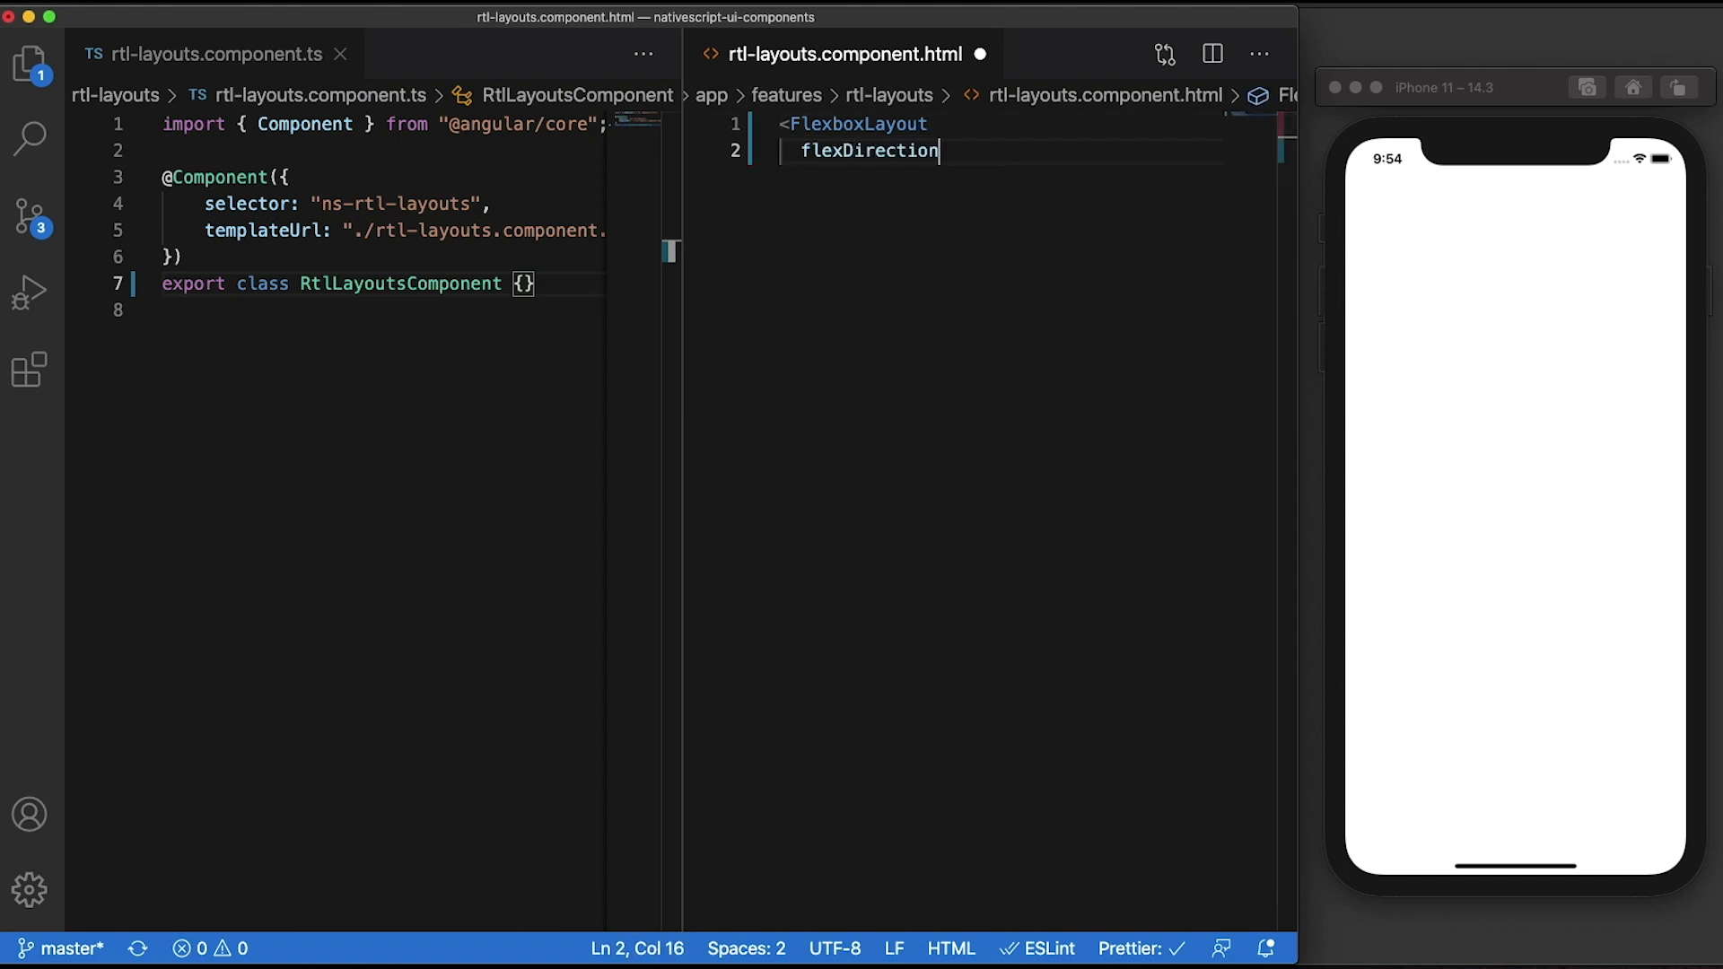
{"action": "type", "text": "=\"row\""}
{"action": "type", "text": "just"}
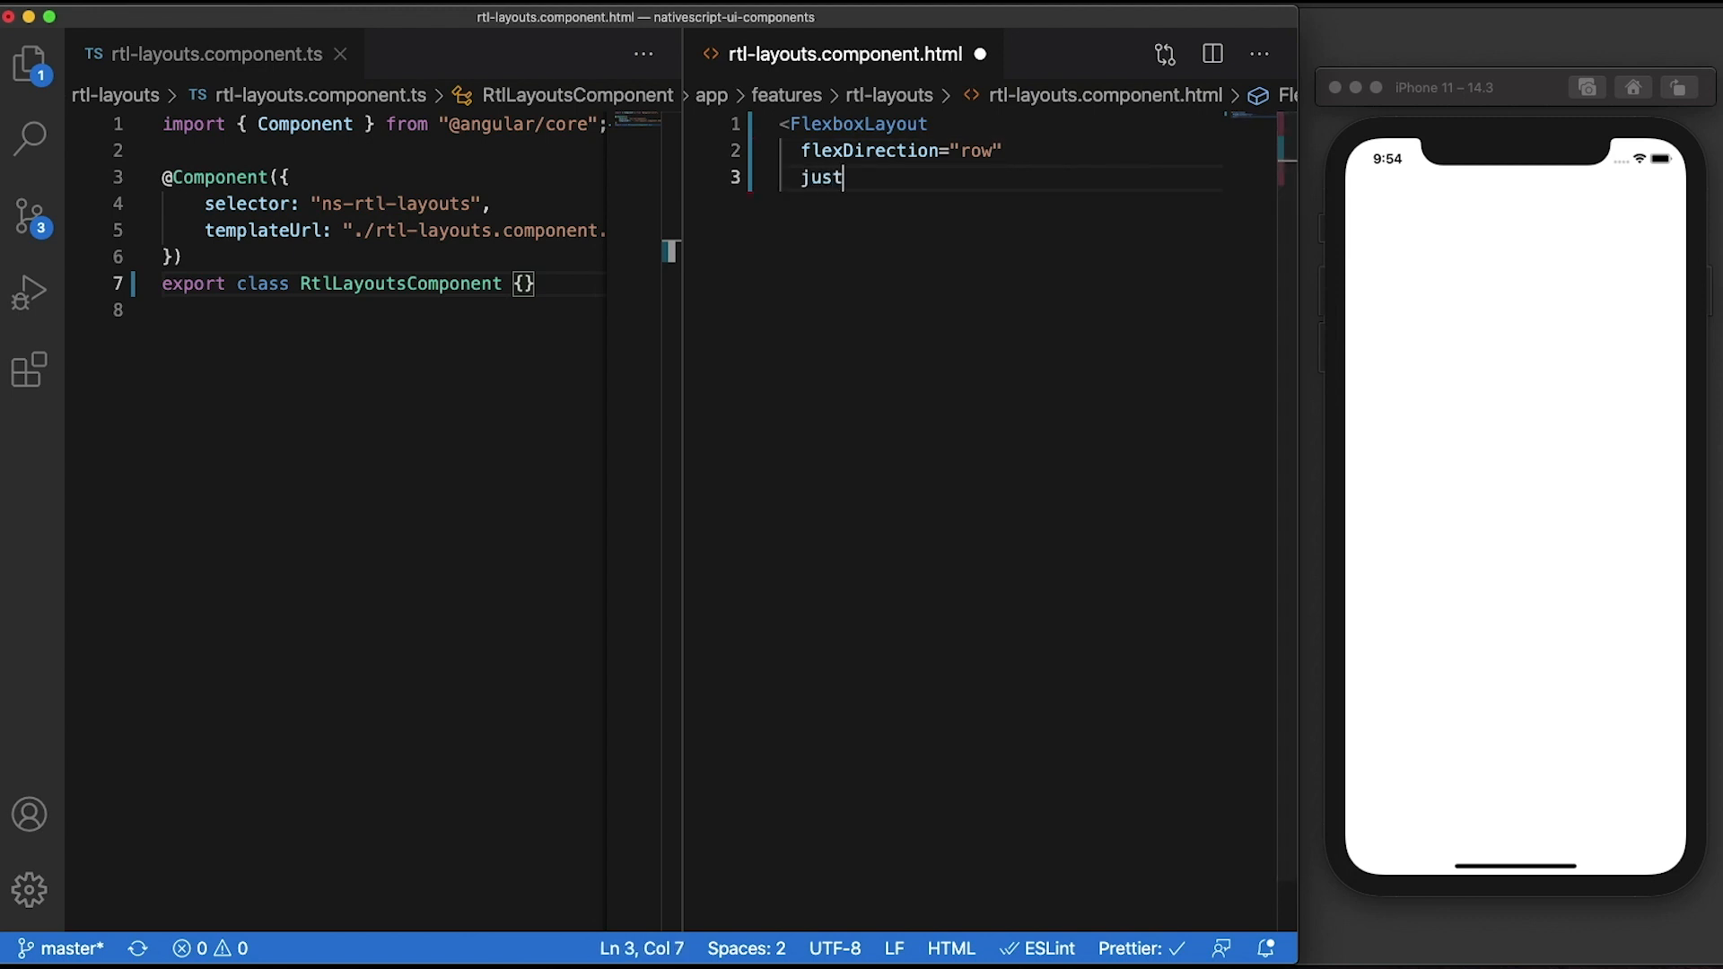
{"action": "type", "text": "ifyContent=\""}
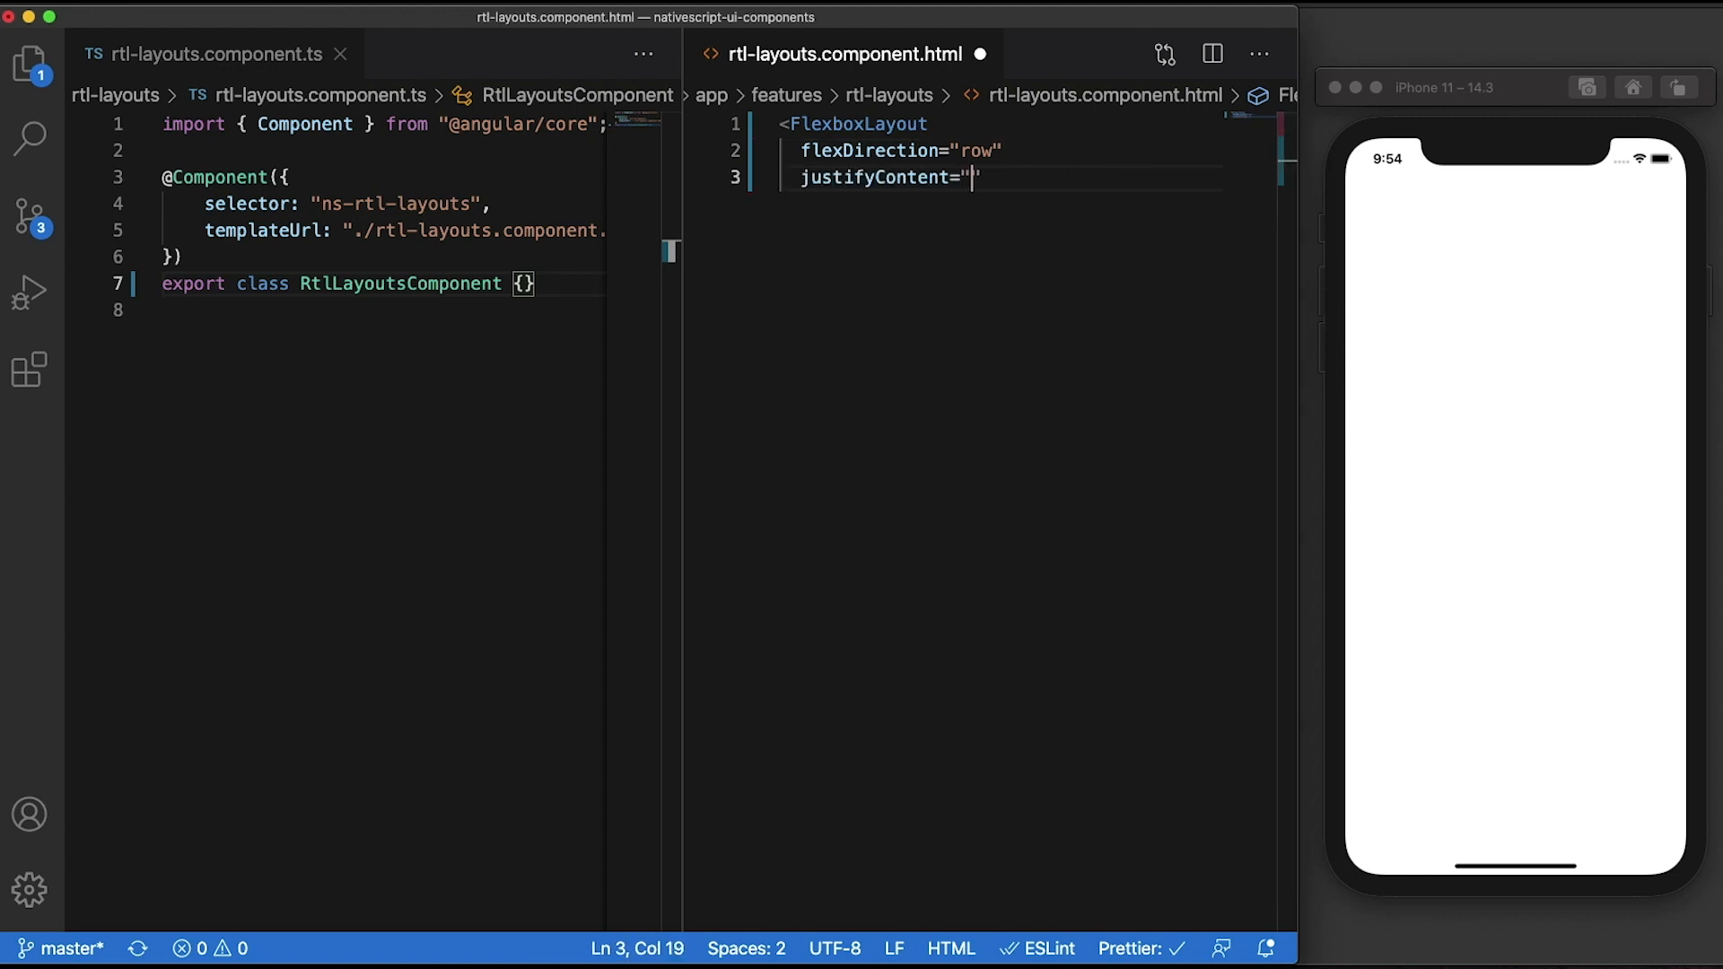
{"action": "type", "text": "flex-start"}
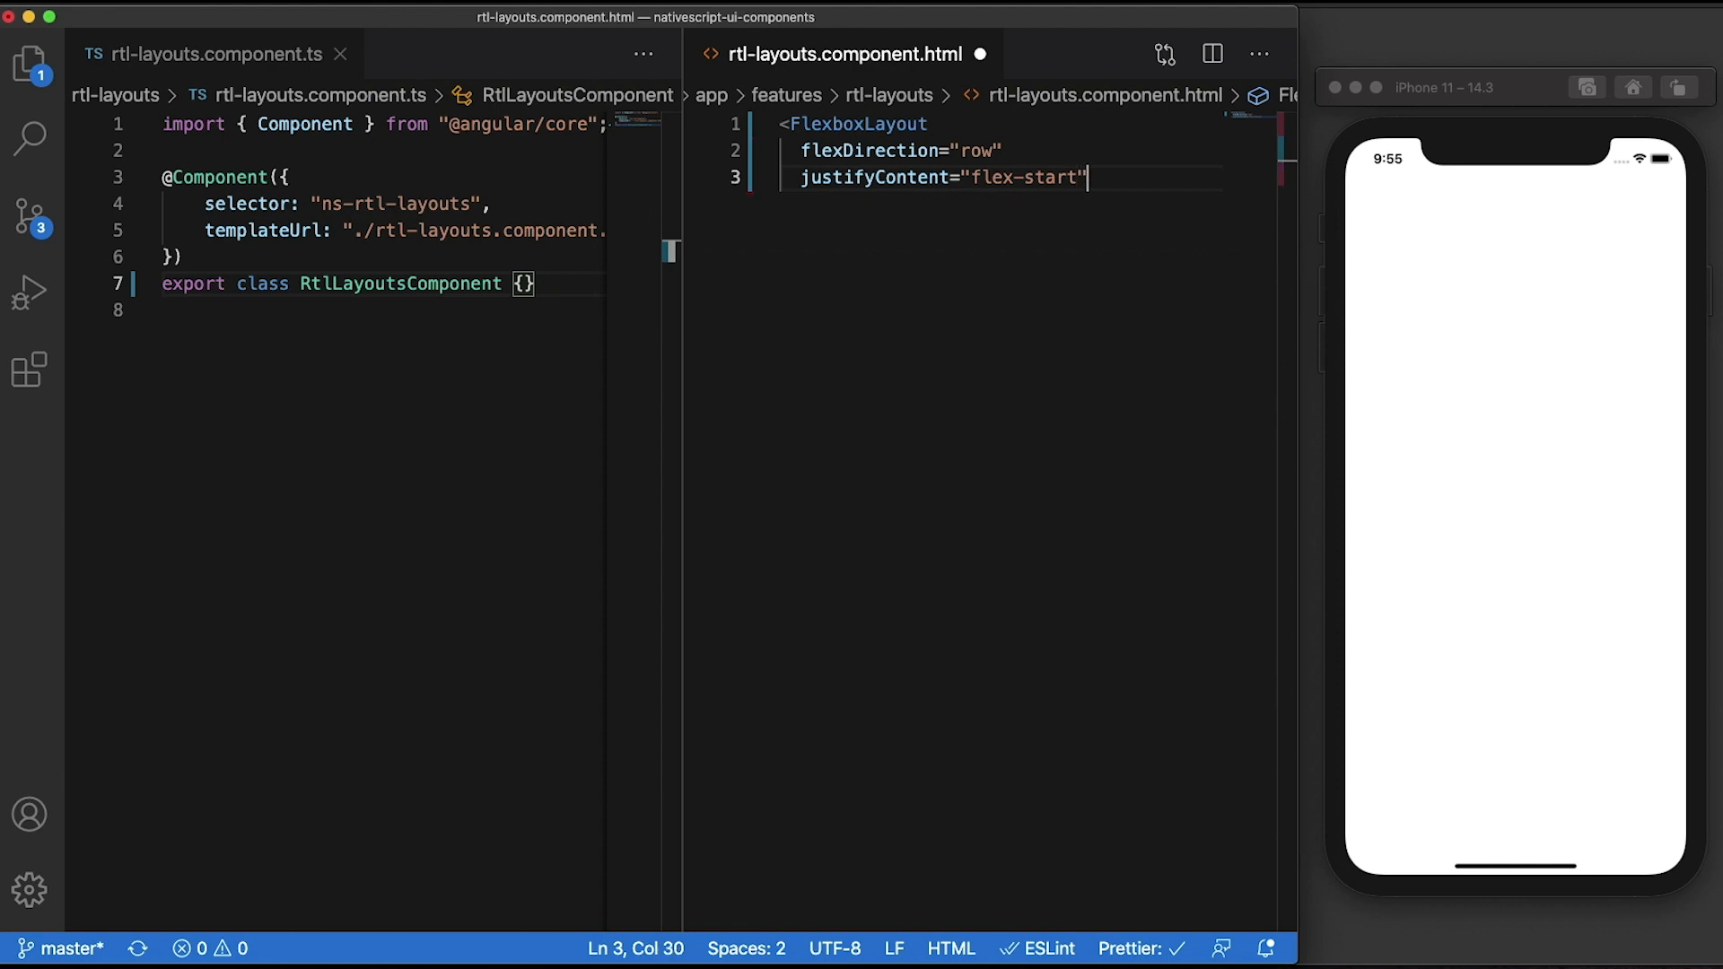
Give the card backgroundColor lightgray, borderRadius, margin and padding 20, and wrap it in a StackLayout
{"action": "key", "text": "Return"}
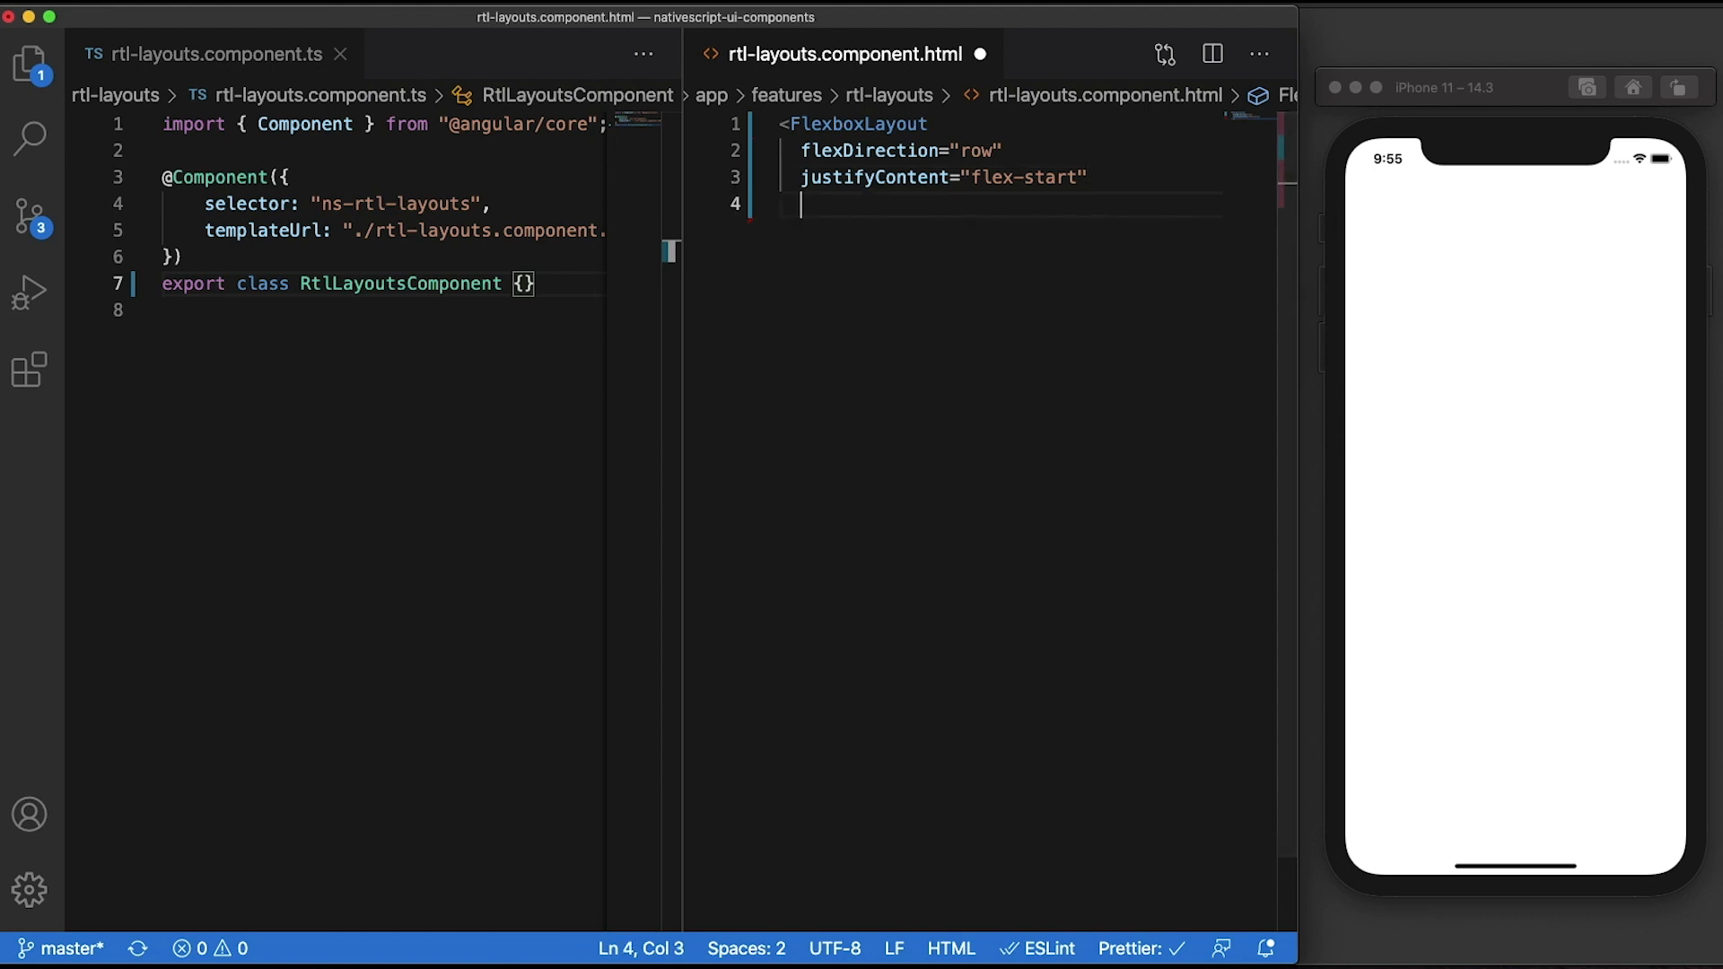
{"action": "type", "text": "backgroundColor=\"\""}
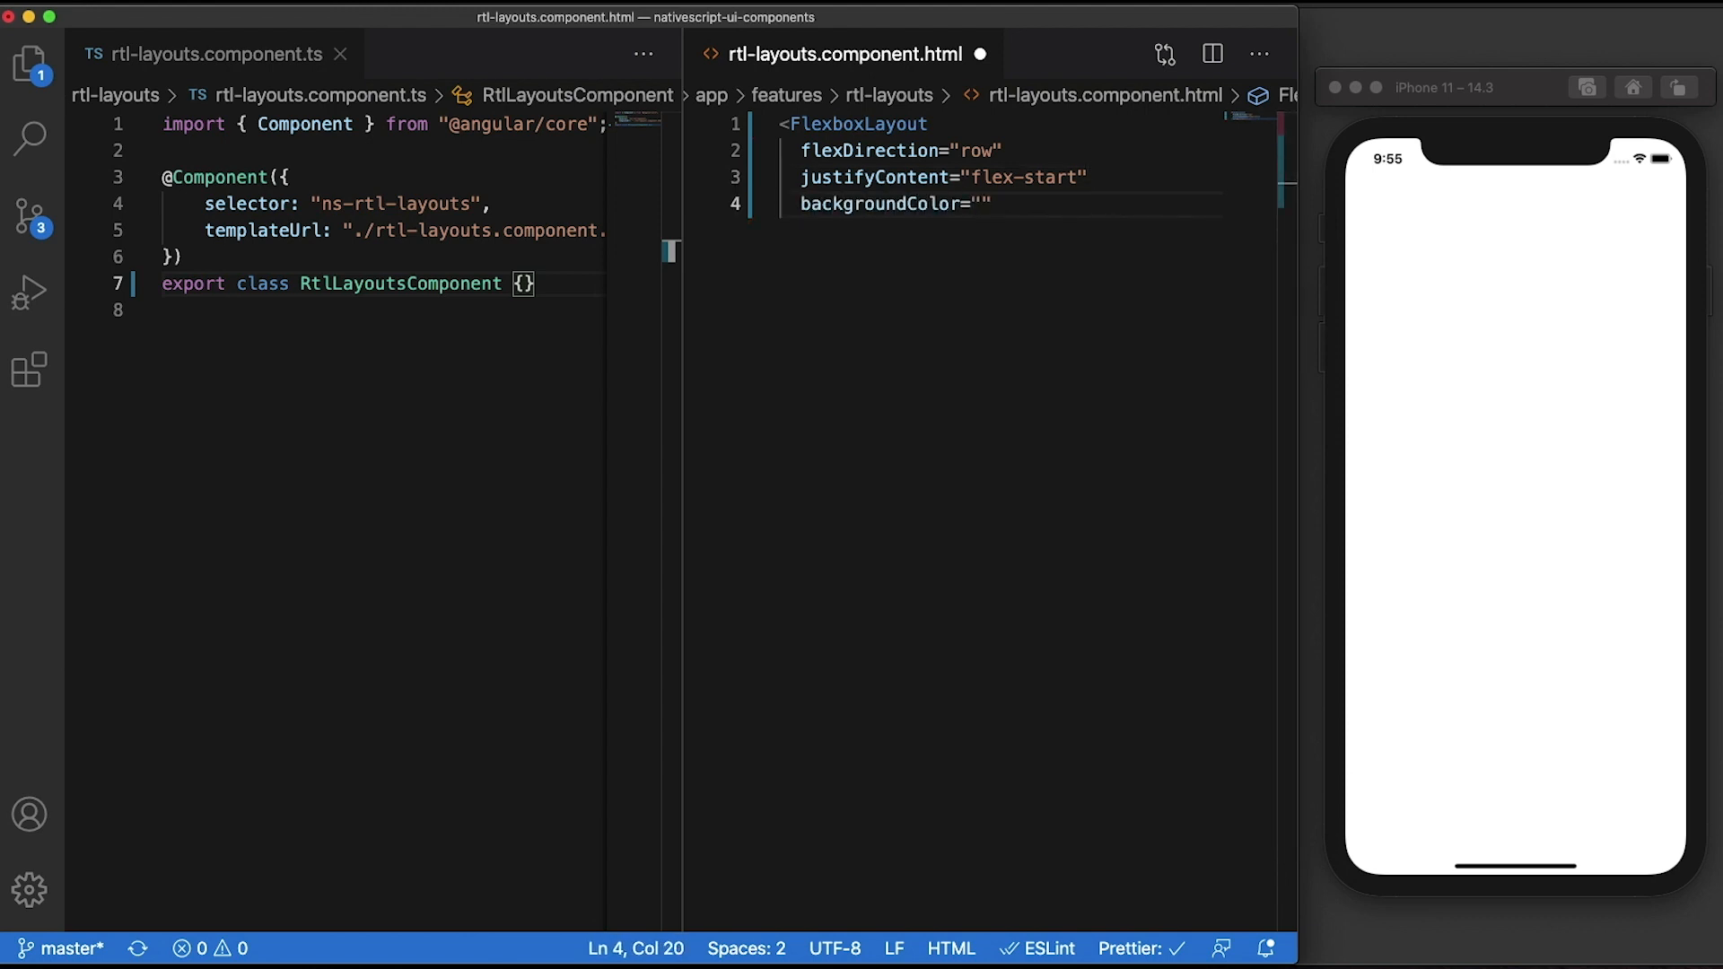
{"action": "type", "text": "lightgray"}
{"action": "type", "text": "margin="}
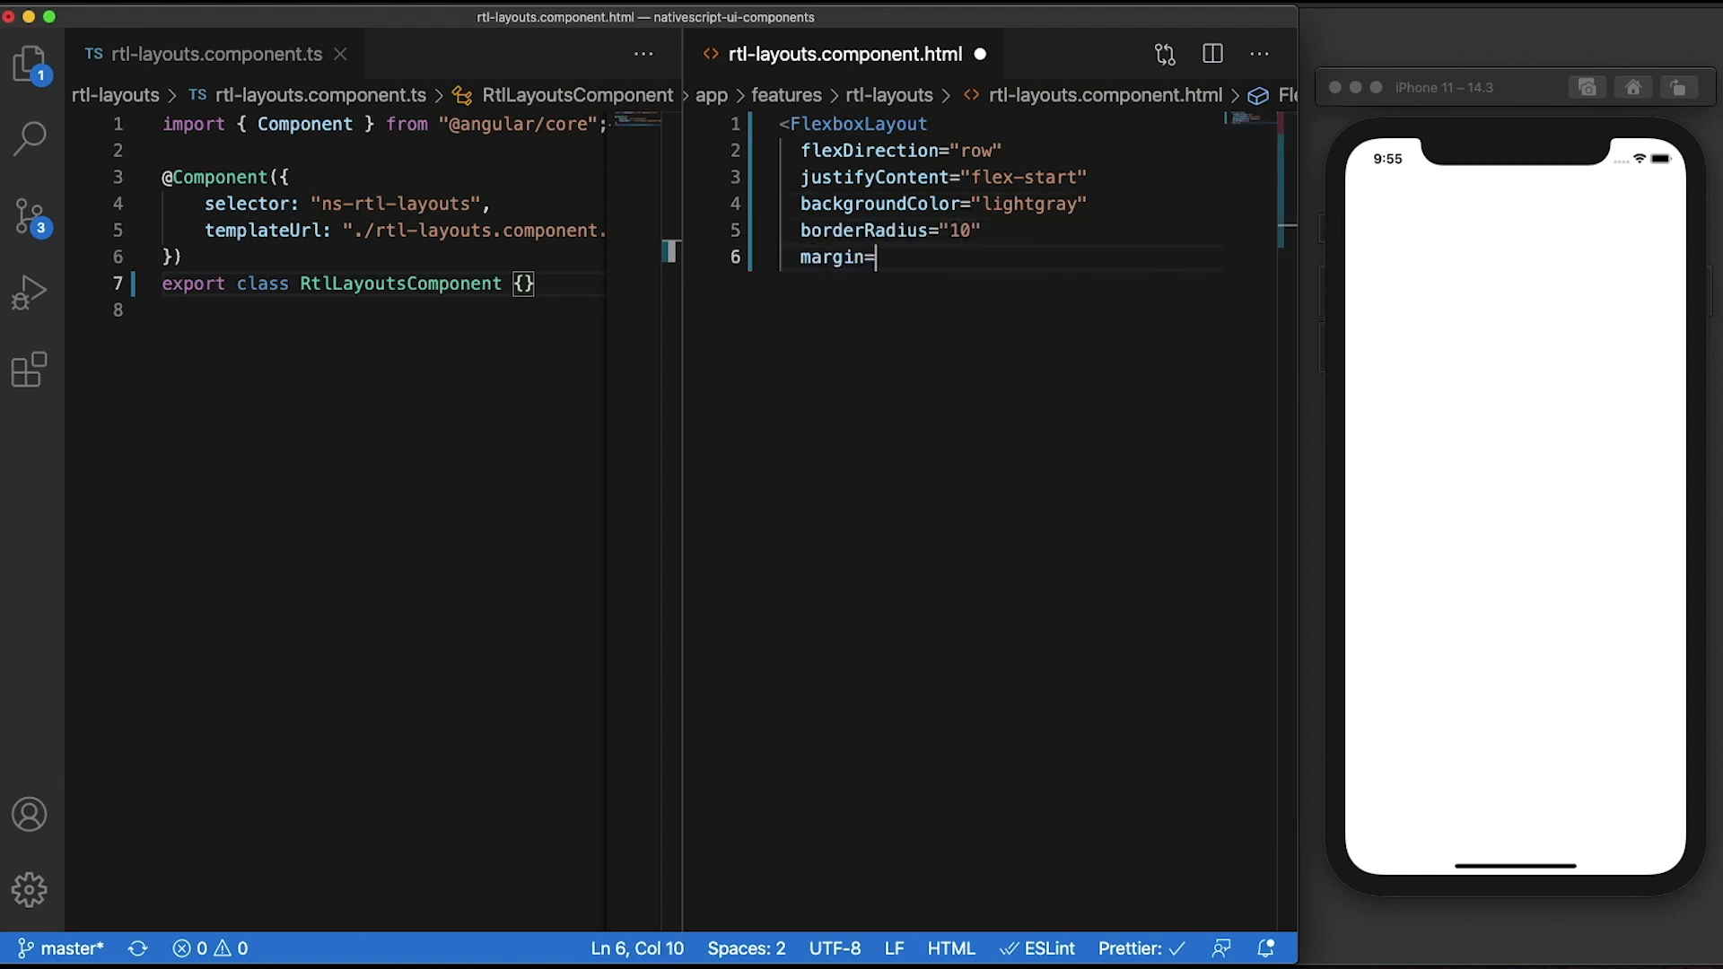
{"action": "type", "text": "20\""}
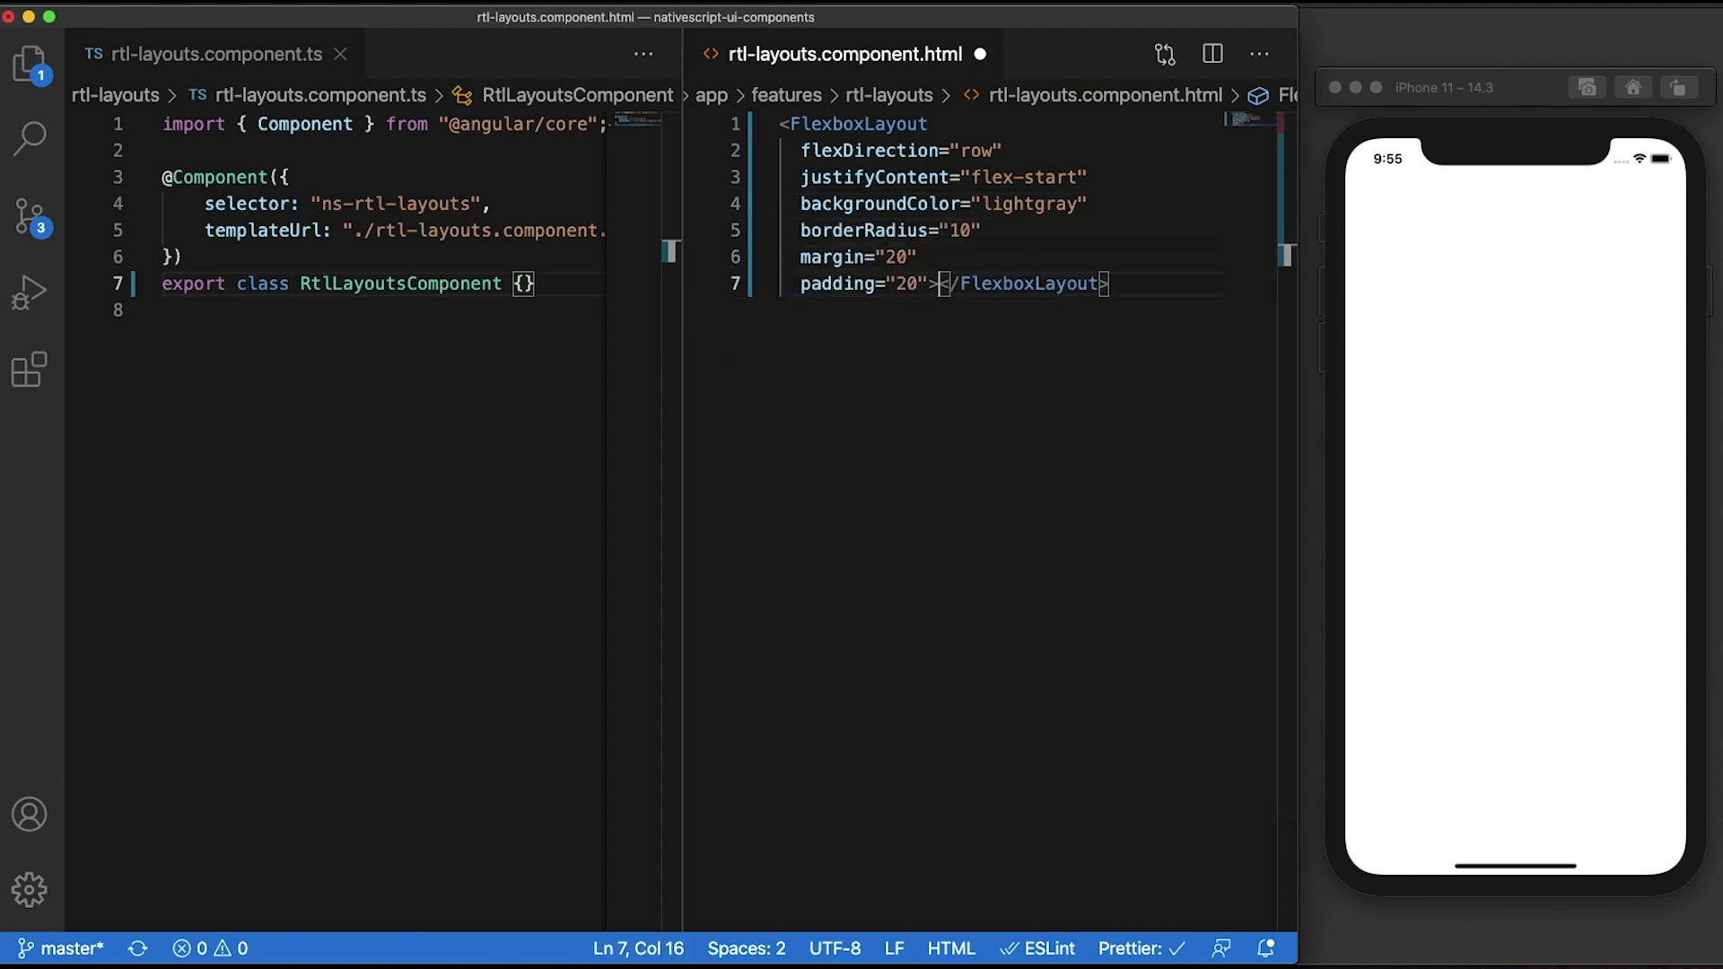
{"action": "type", "text": "<StackLayout>"}
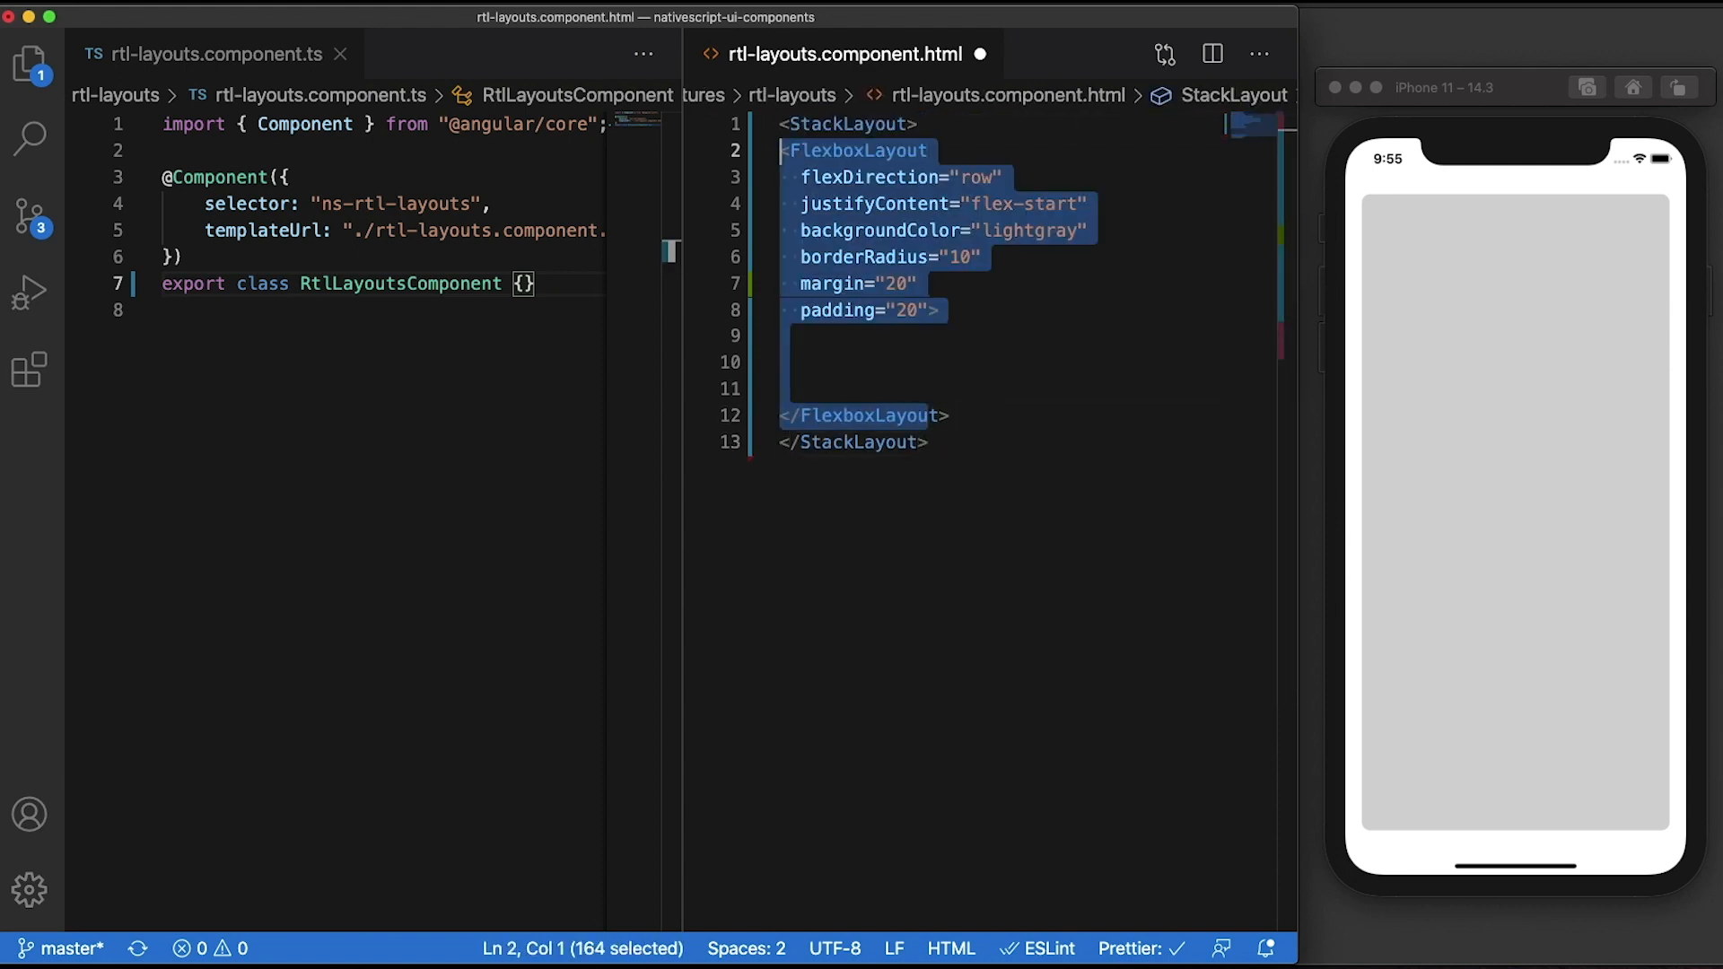
{"action": "type", "text": "<Image"}
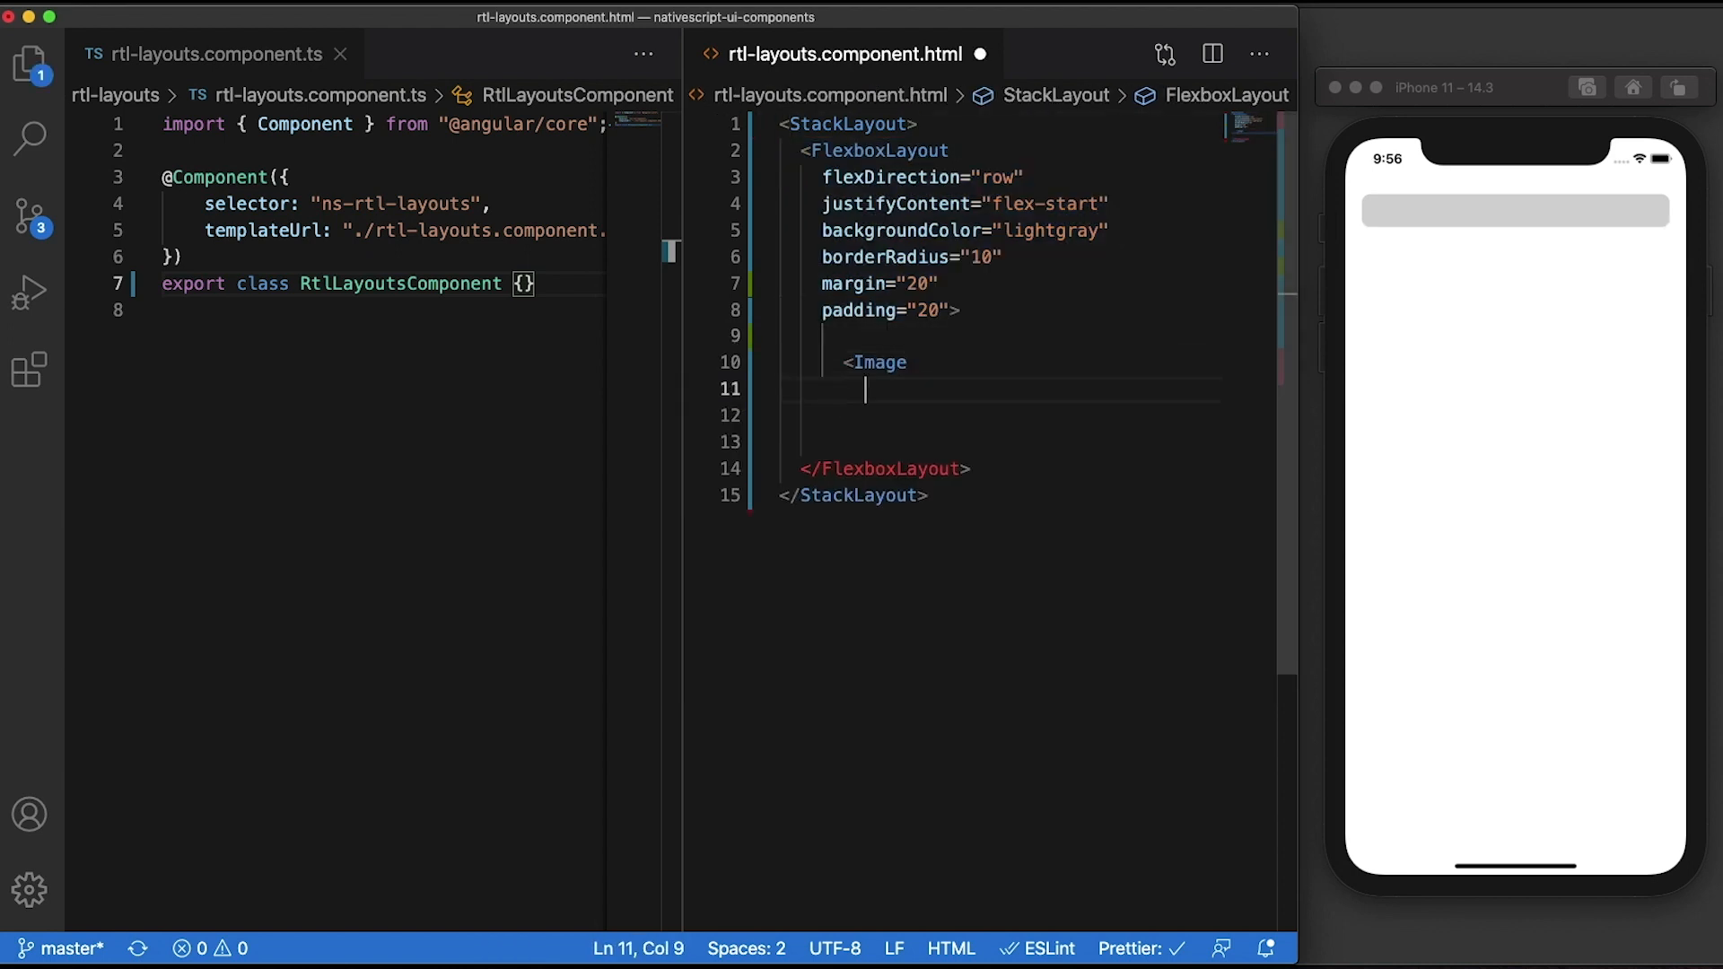
{"action": "type", "text": "src=\"https://source.unsplash.com/random/300x300\""}
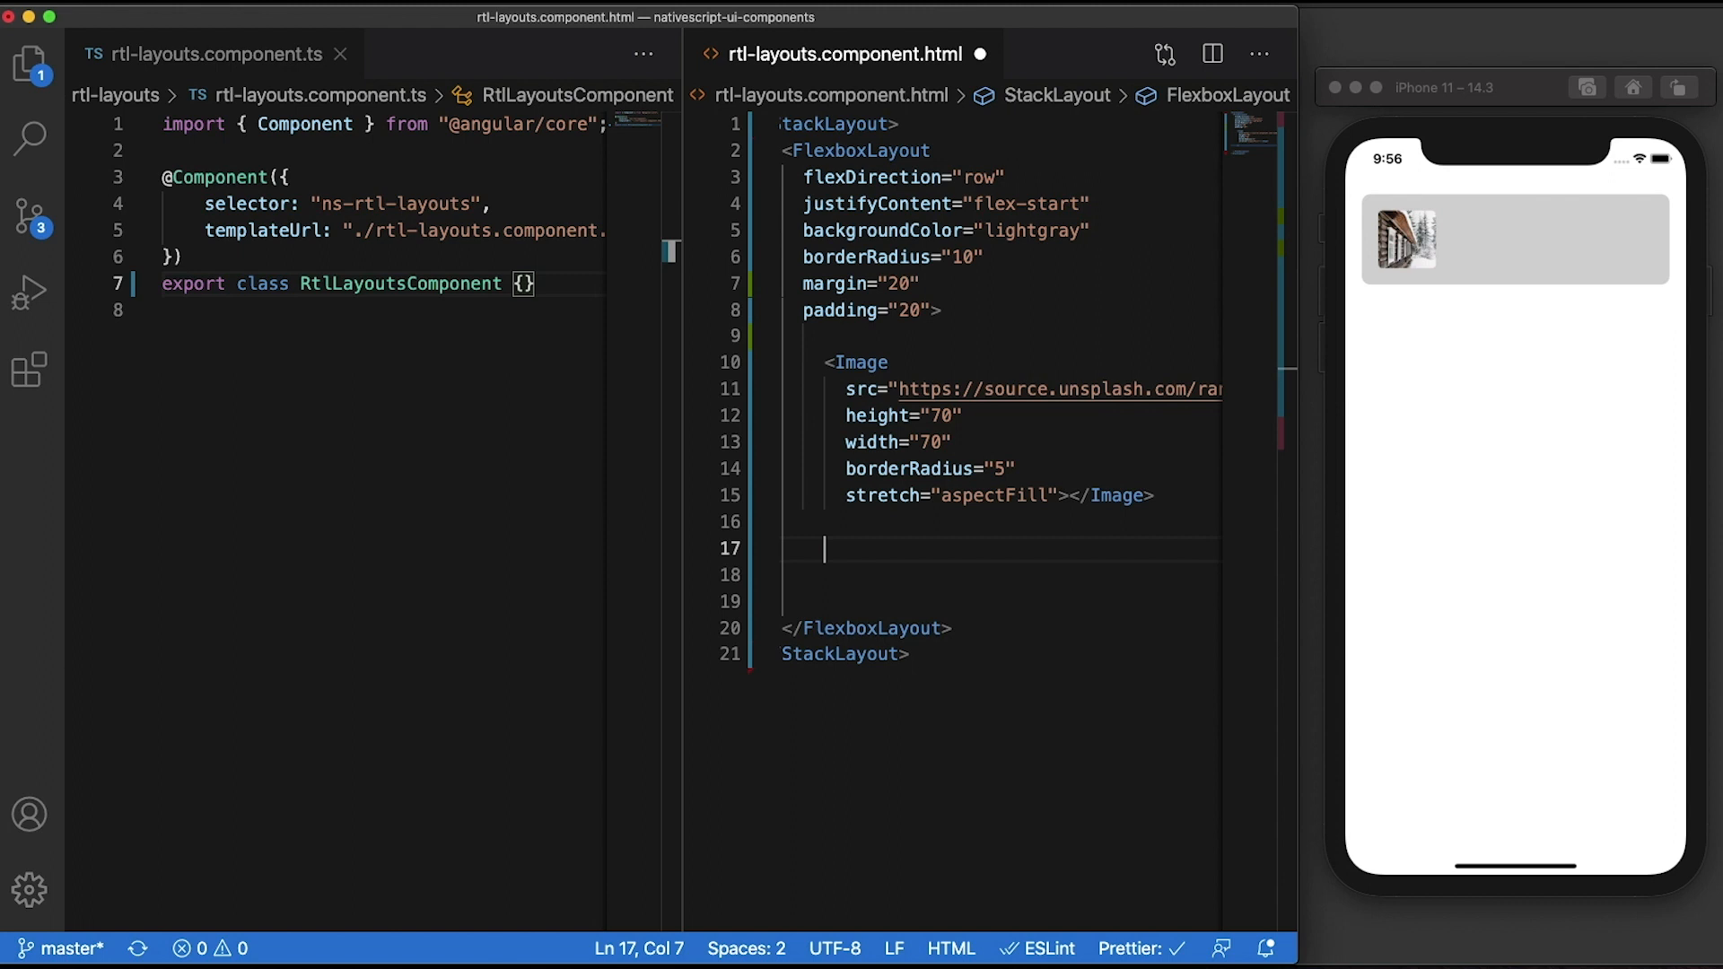
{"action": "type", "text": "<StackLayout></StackLayout>"}
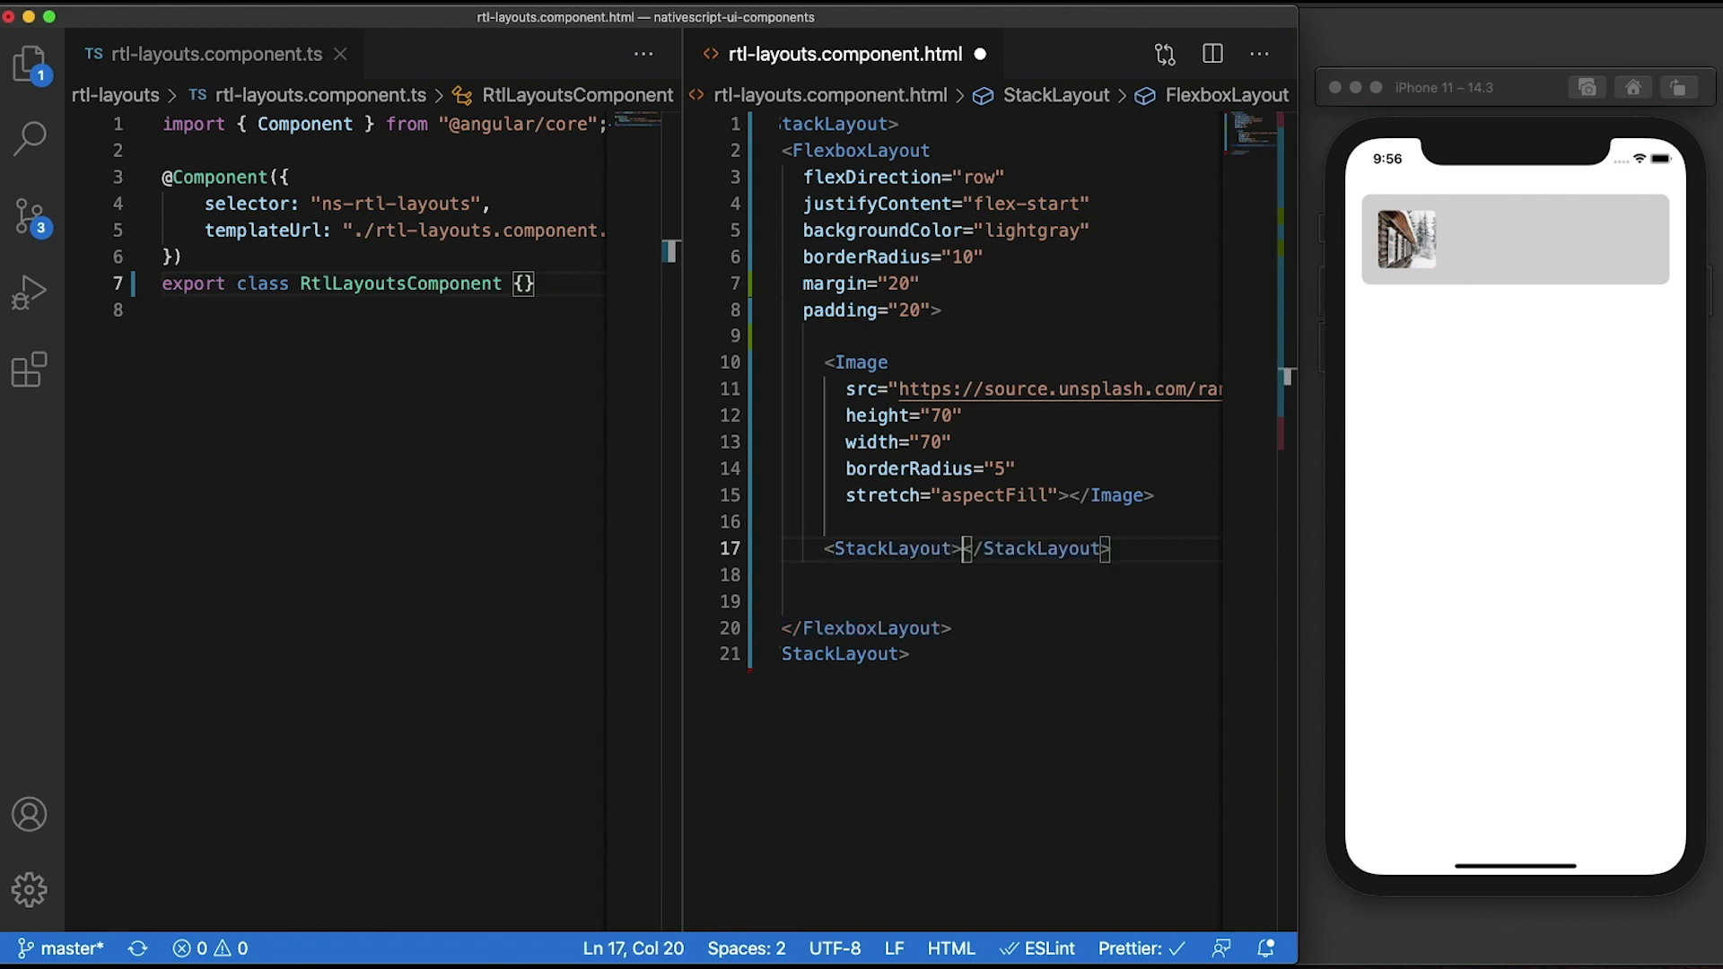
Add padding 10 to the inner StackLayout, Title and fontSize 15 Description labels, and a Toggle RTL button
{"action": "type", "text": "padding=\"10\">"}
{"action": "type", "text": "<Label"}
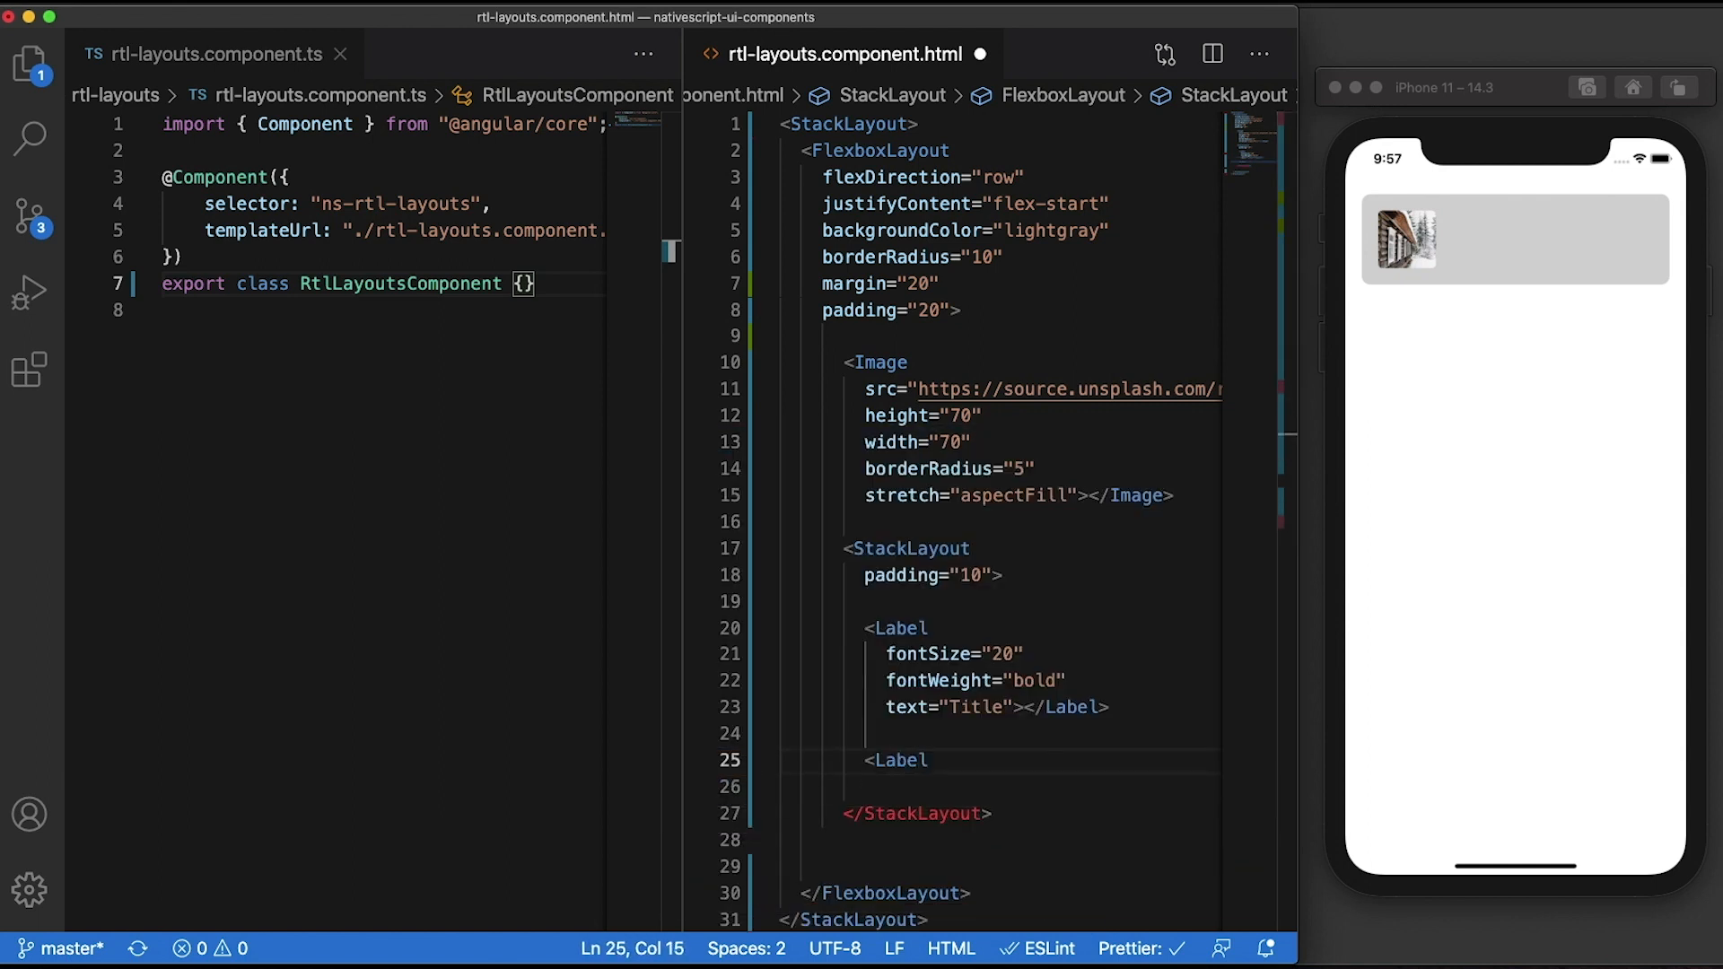
{"action": "type", "text": "fontSize=\"15\""}
{"action": "type", "text": "(tap)=\"toggleRtl()\"></Button>"}
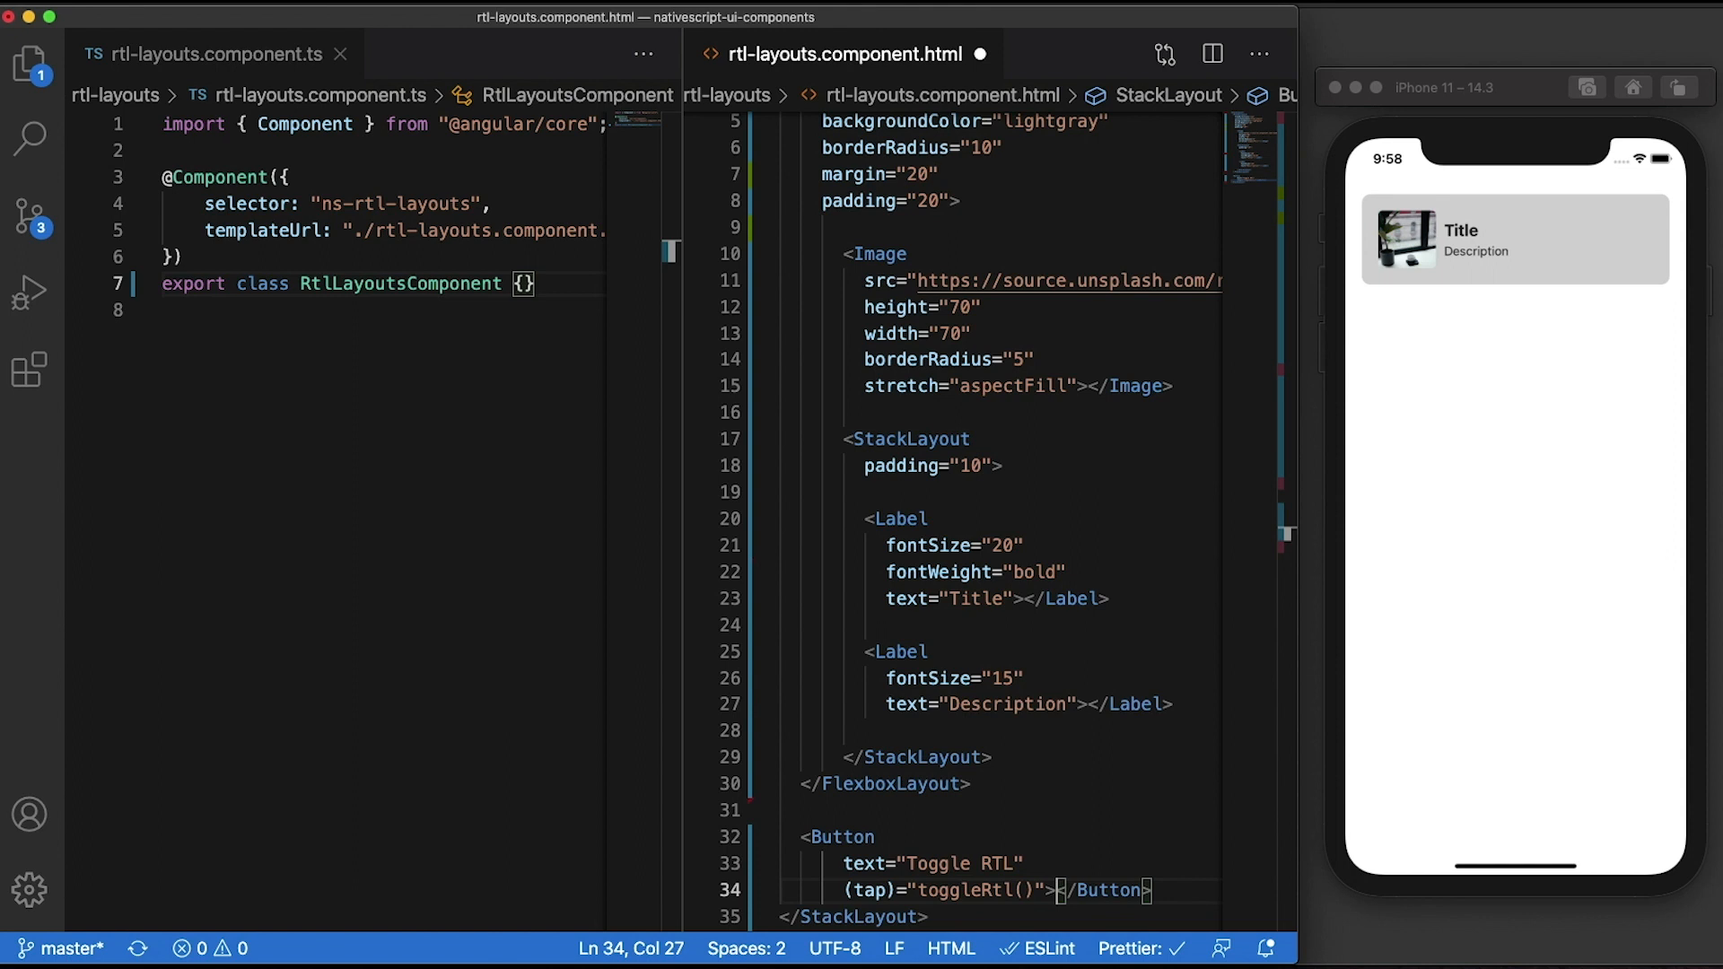
Add isRtl = false and toggleRtl() inverting it to RtlLayoutsComponent in rtl-layouts.component.ts
{"action": "left_click", "coordinate": [213, 53]}
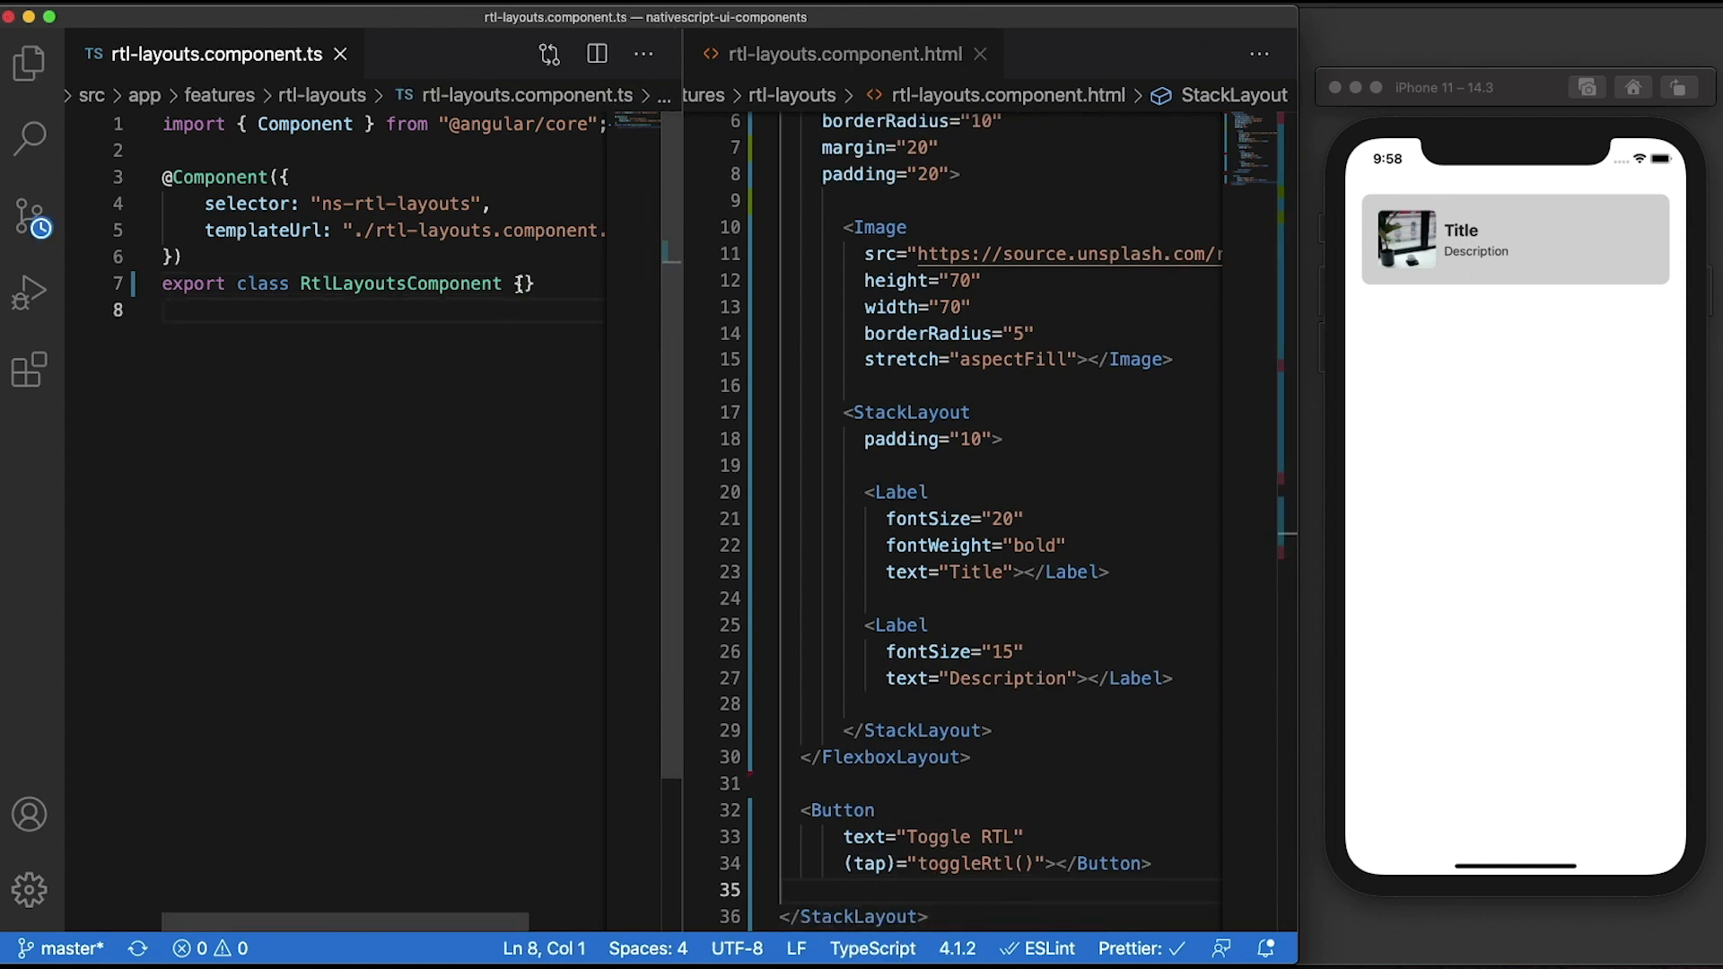
{"action": "type", "text": "isRtl = false;"}
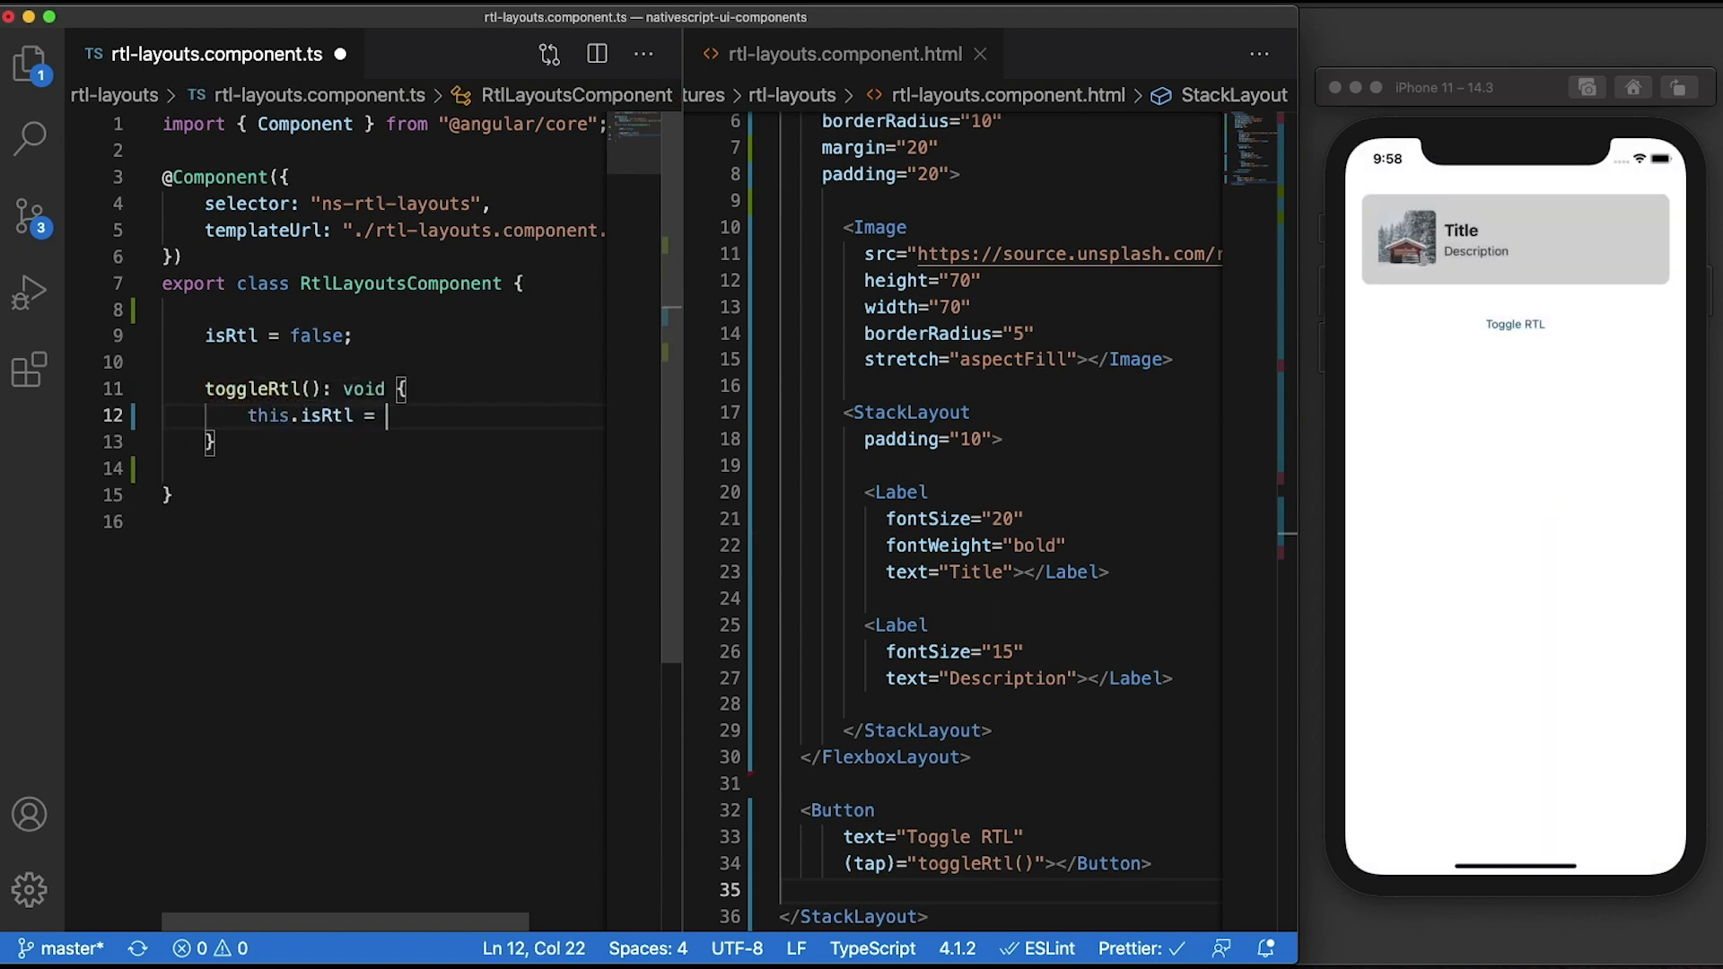
{"action": "type", "text": "!this.isRtl;"}
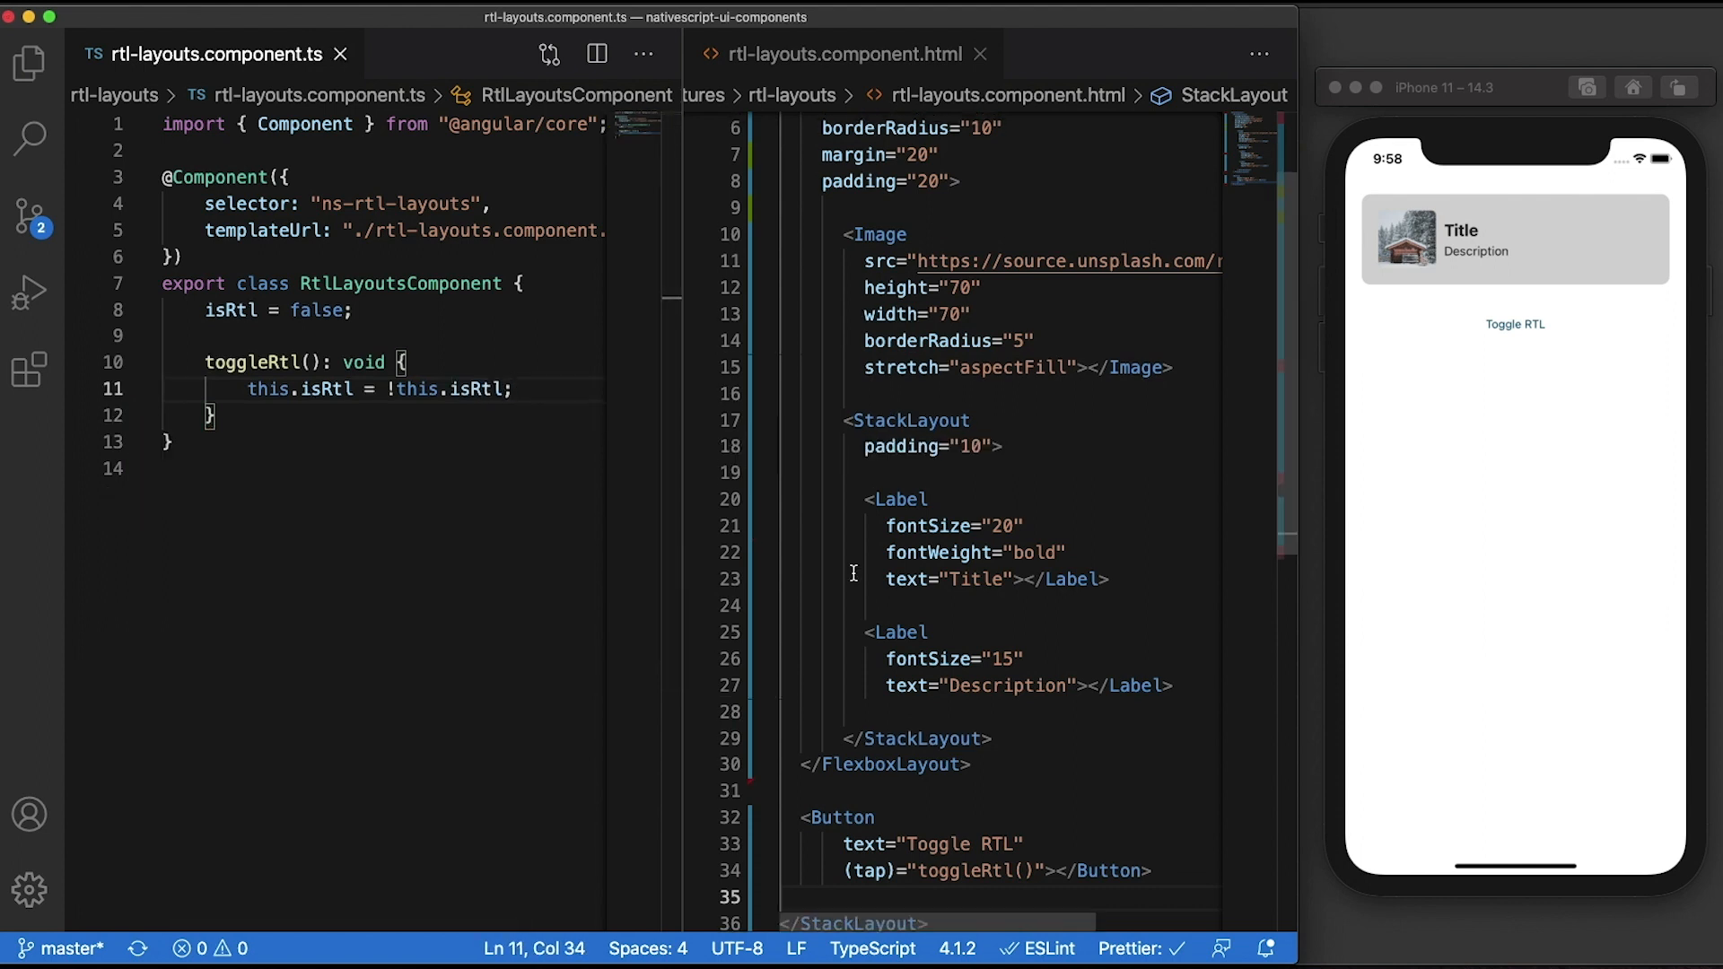
{"action": "double_click", "coordinate": [890, 178]}
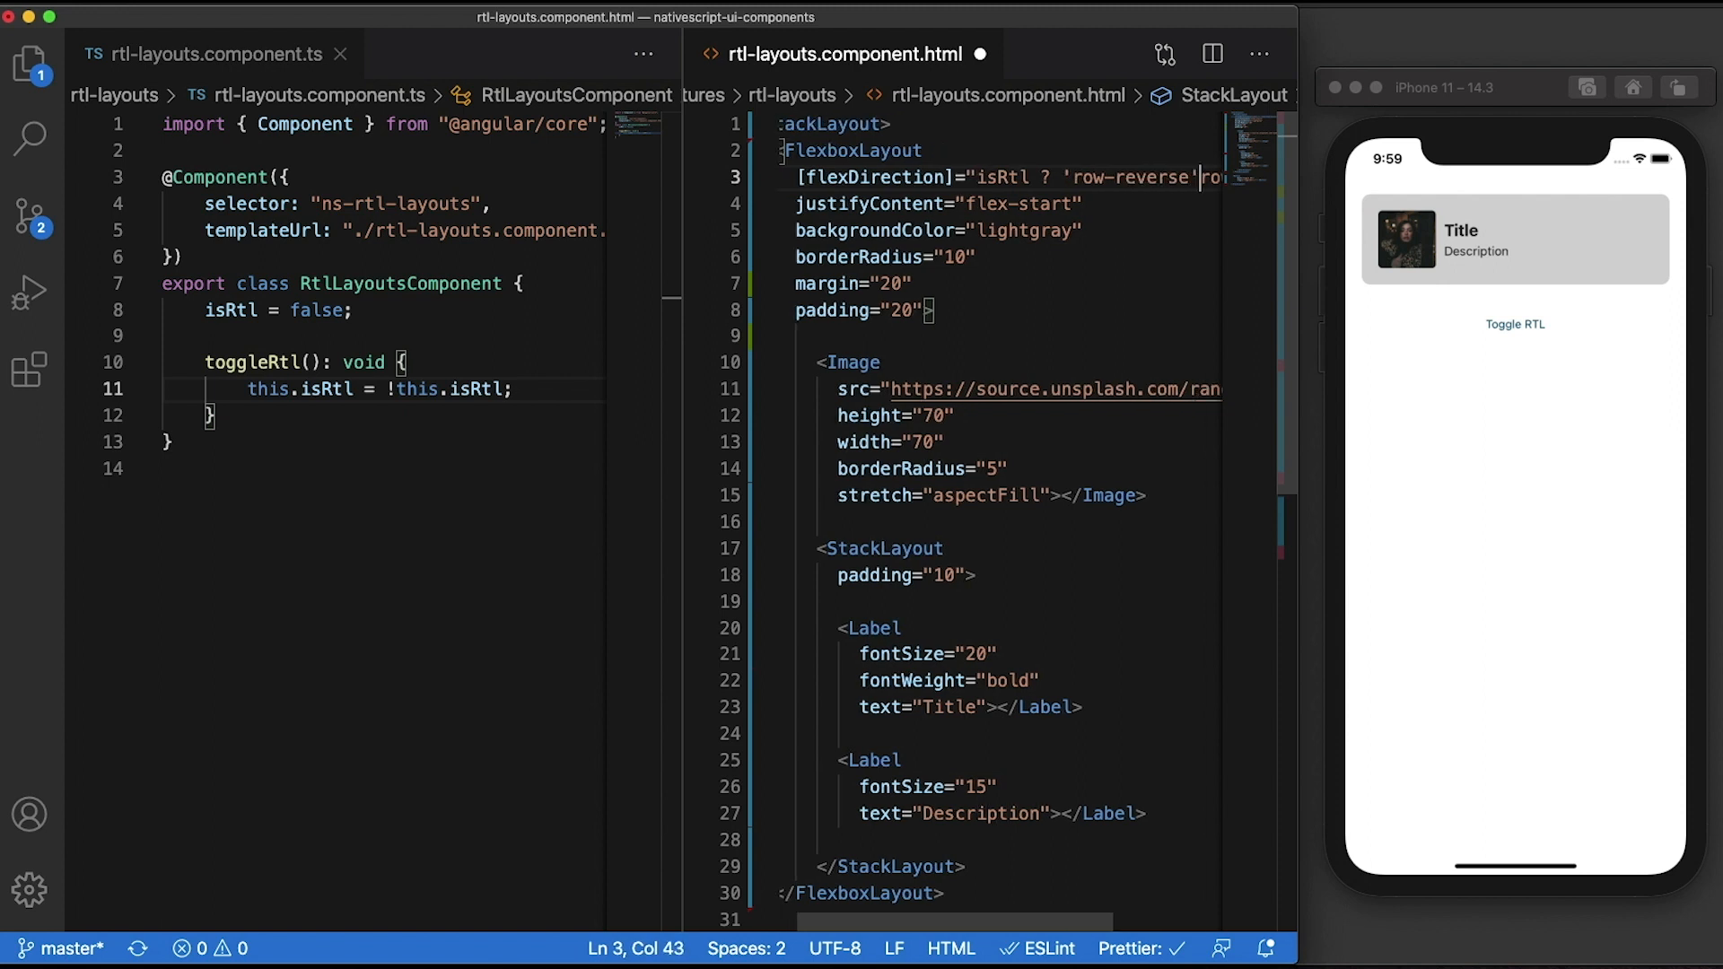
Bind [flexDirection] to isRtl ? 'row-reverse' : 'row' and test Toggle RTL in the simulator
{"action": "double_click", "coordinate": [1183, 178]}
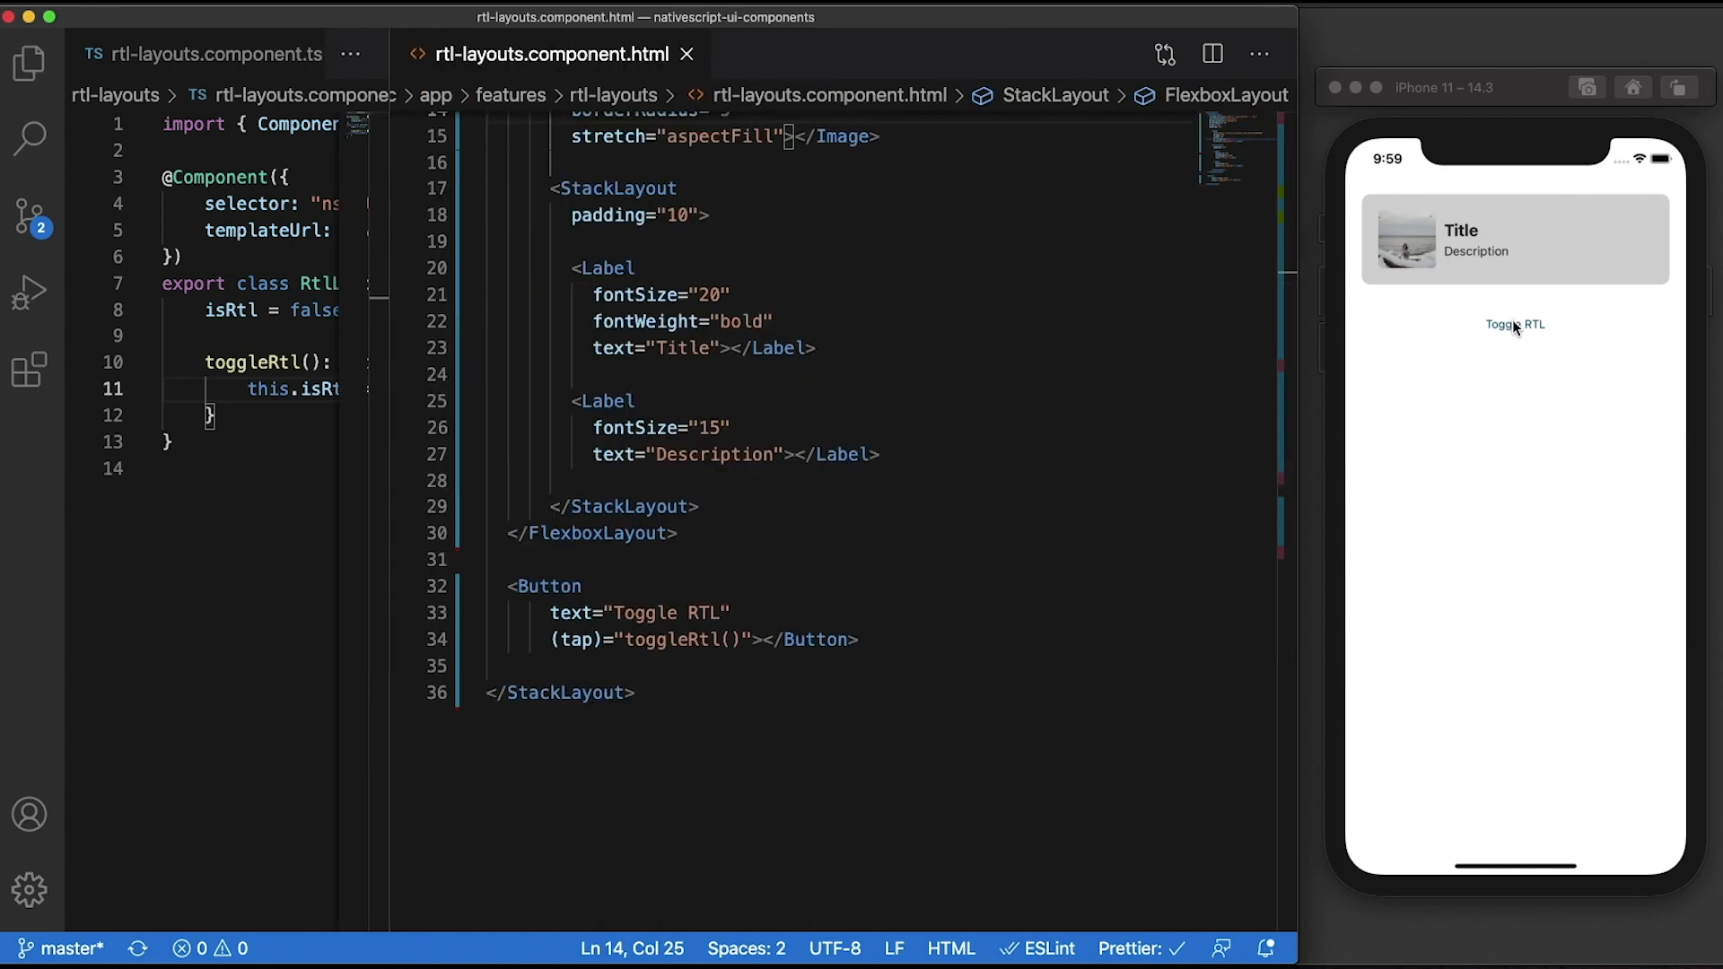
{"action": "left_click", "coordinate": [1515, 325]}
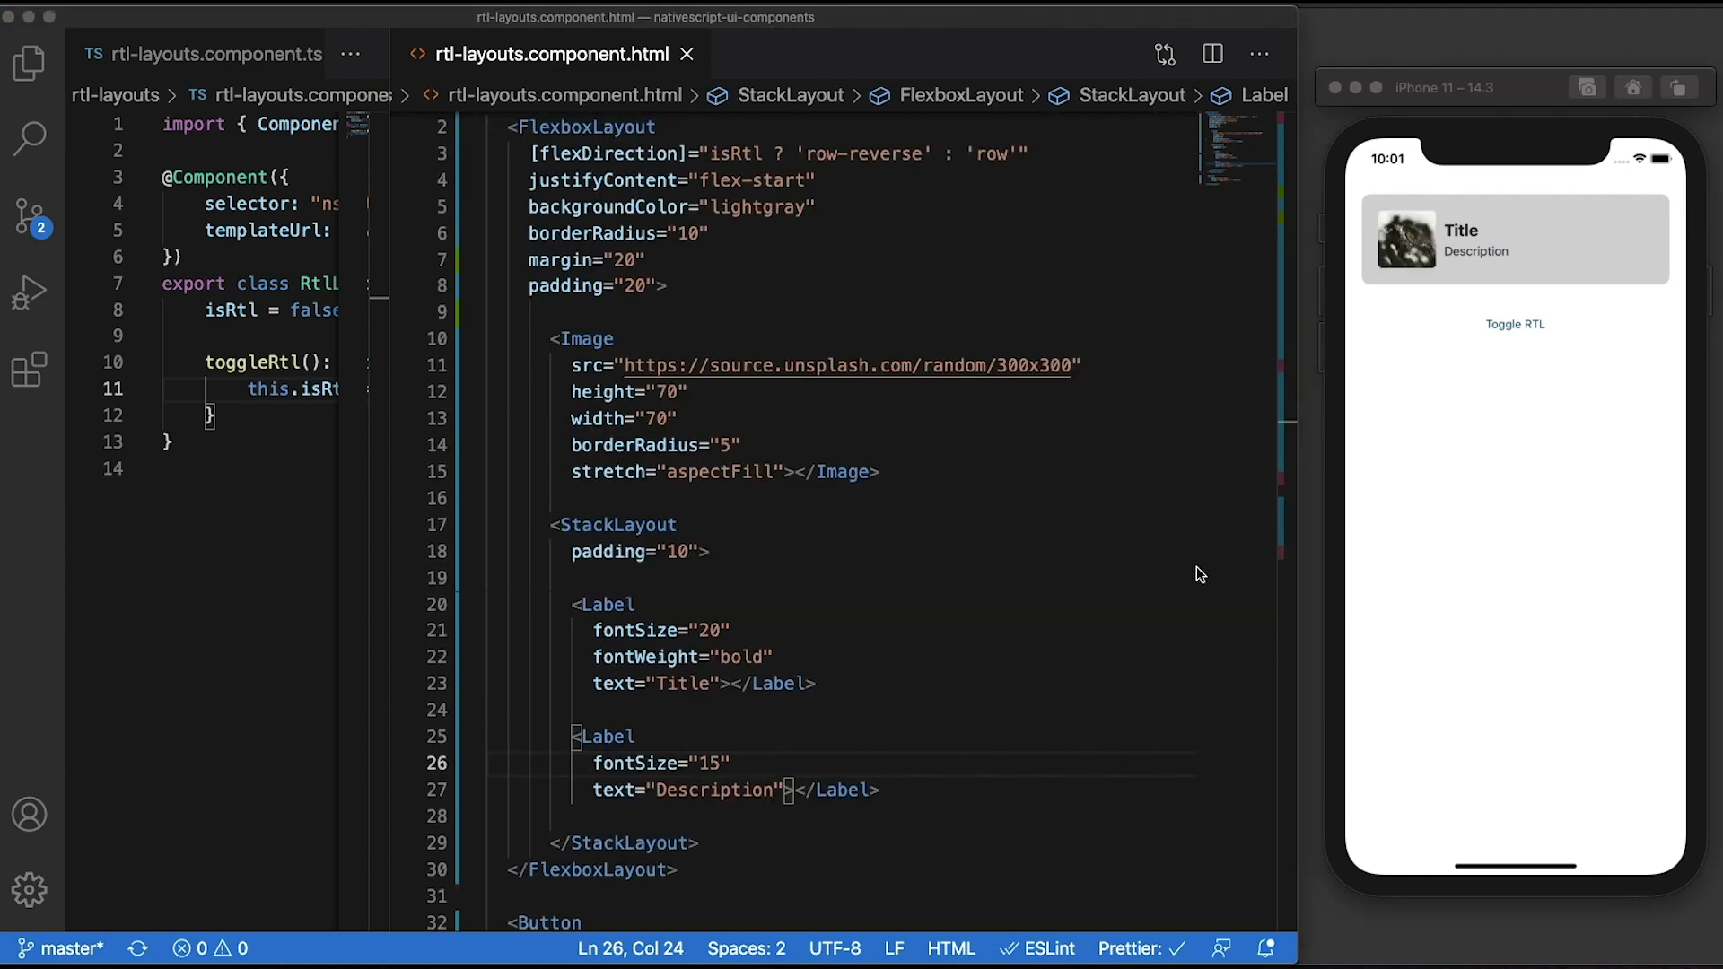
Add [textAlignment]="isRtl ? 'right' : 'left'" to both the Title and Description labels
{"action": "left_click", "coordinate": [604, 605]}
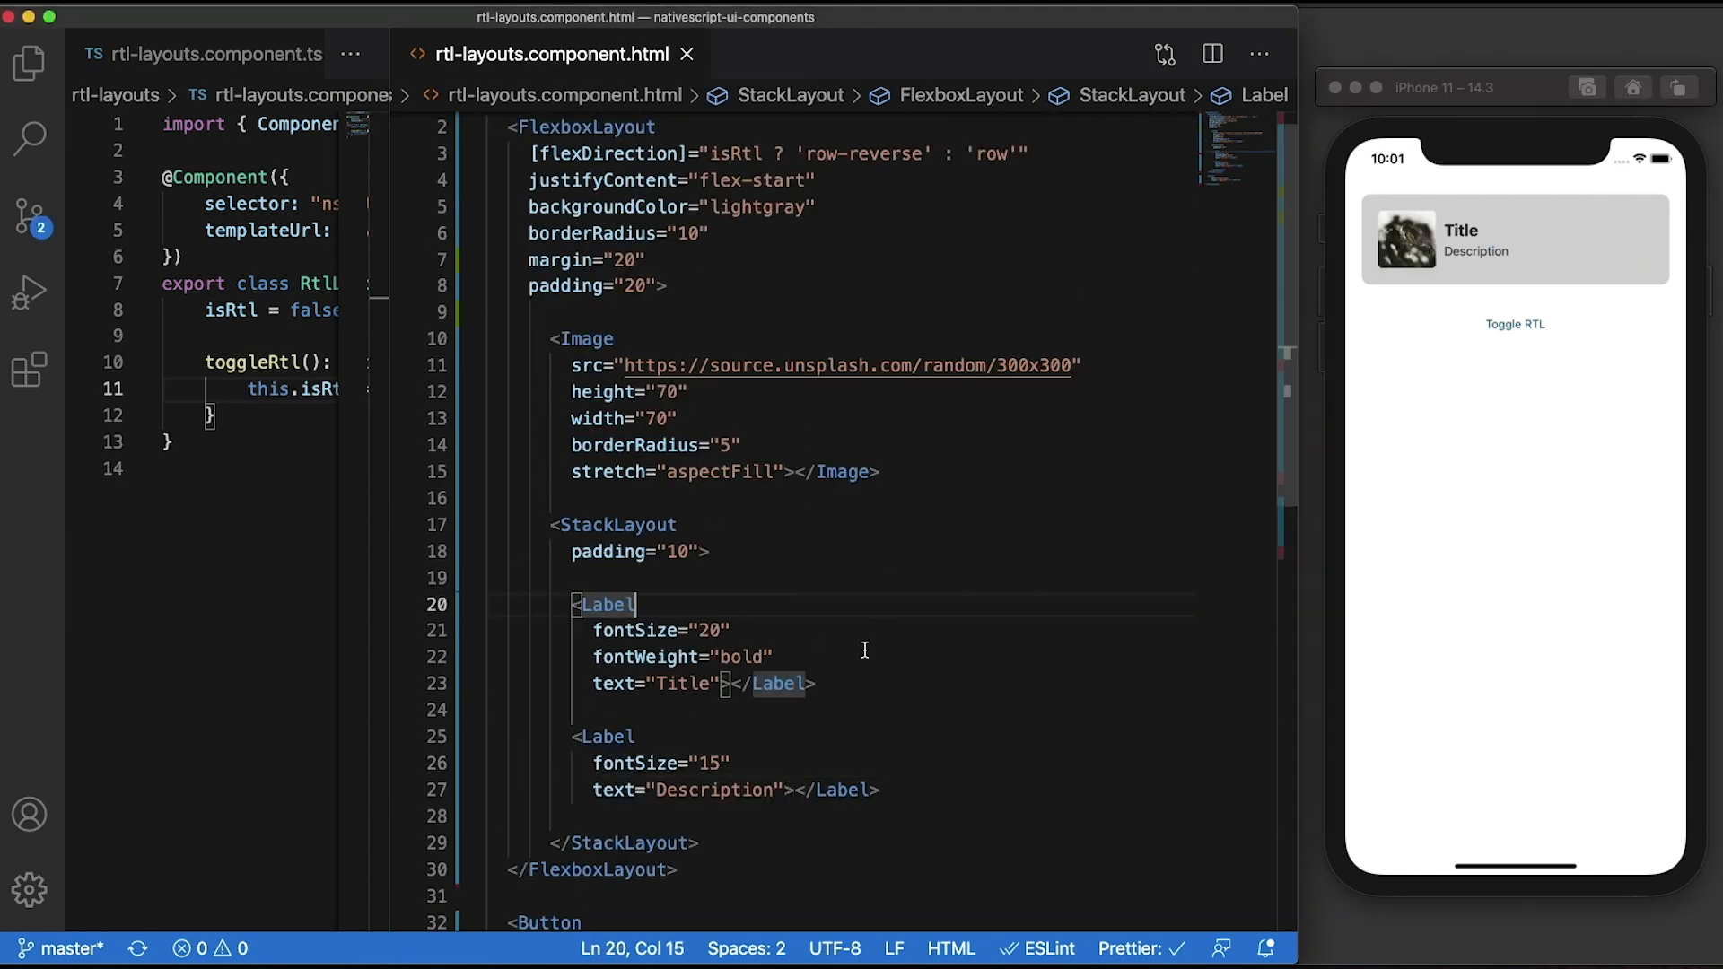
{"action": "key", "text": "enter"}
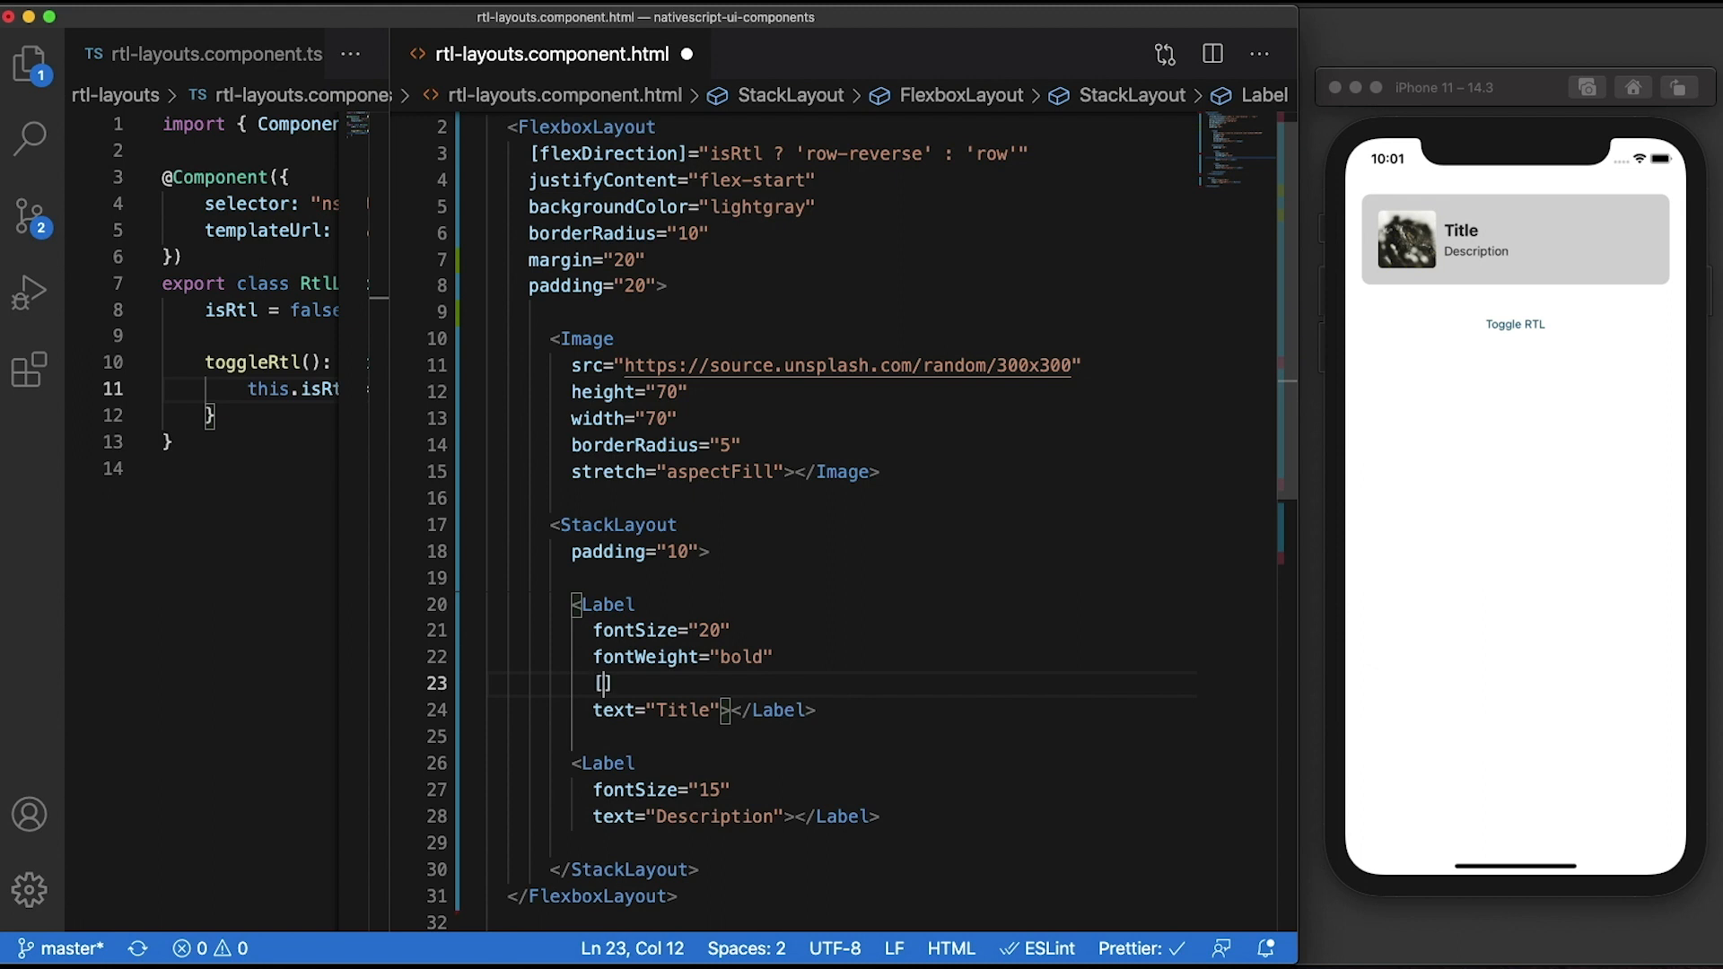
{"action": "type", "text": "[textAlignment]=\""}
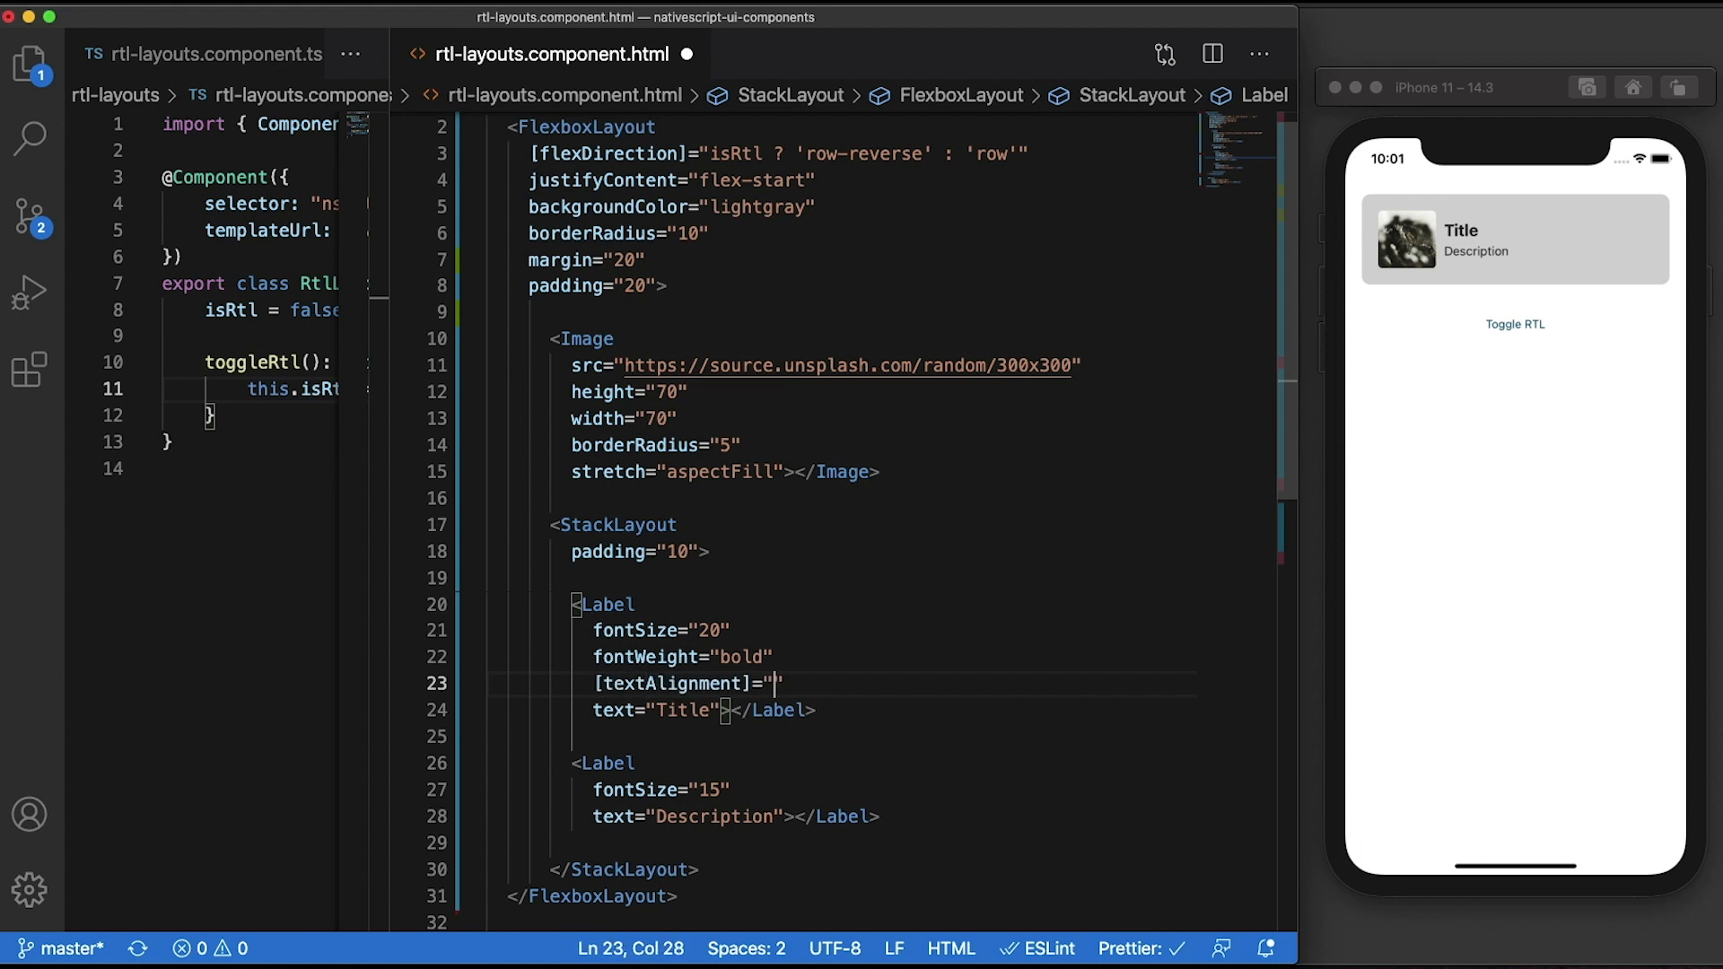
{"action": "type", "text": "isRtl ? 'right' : 'left"}
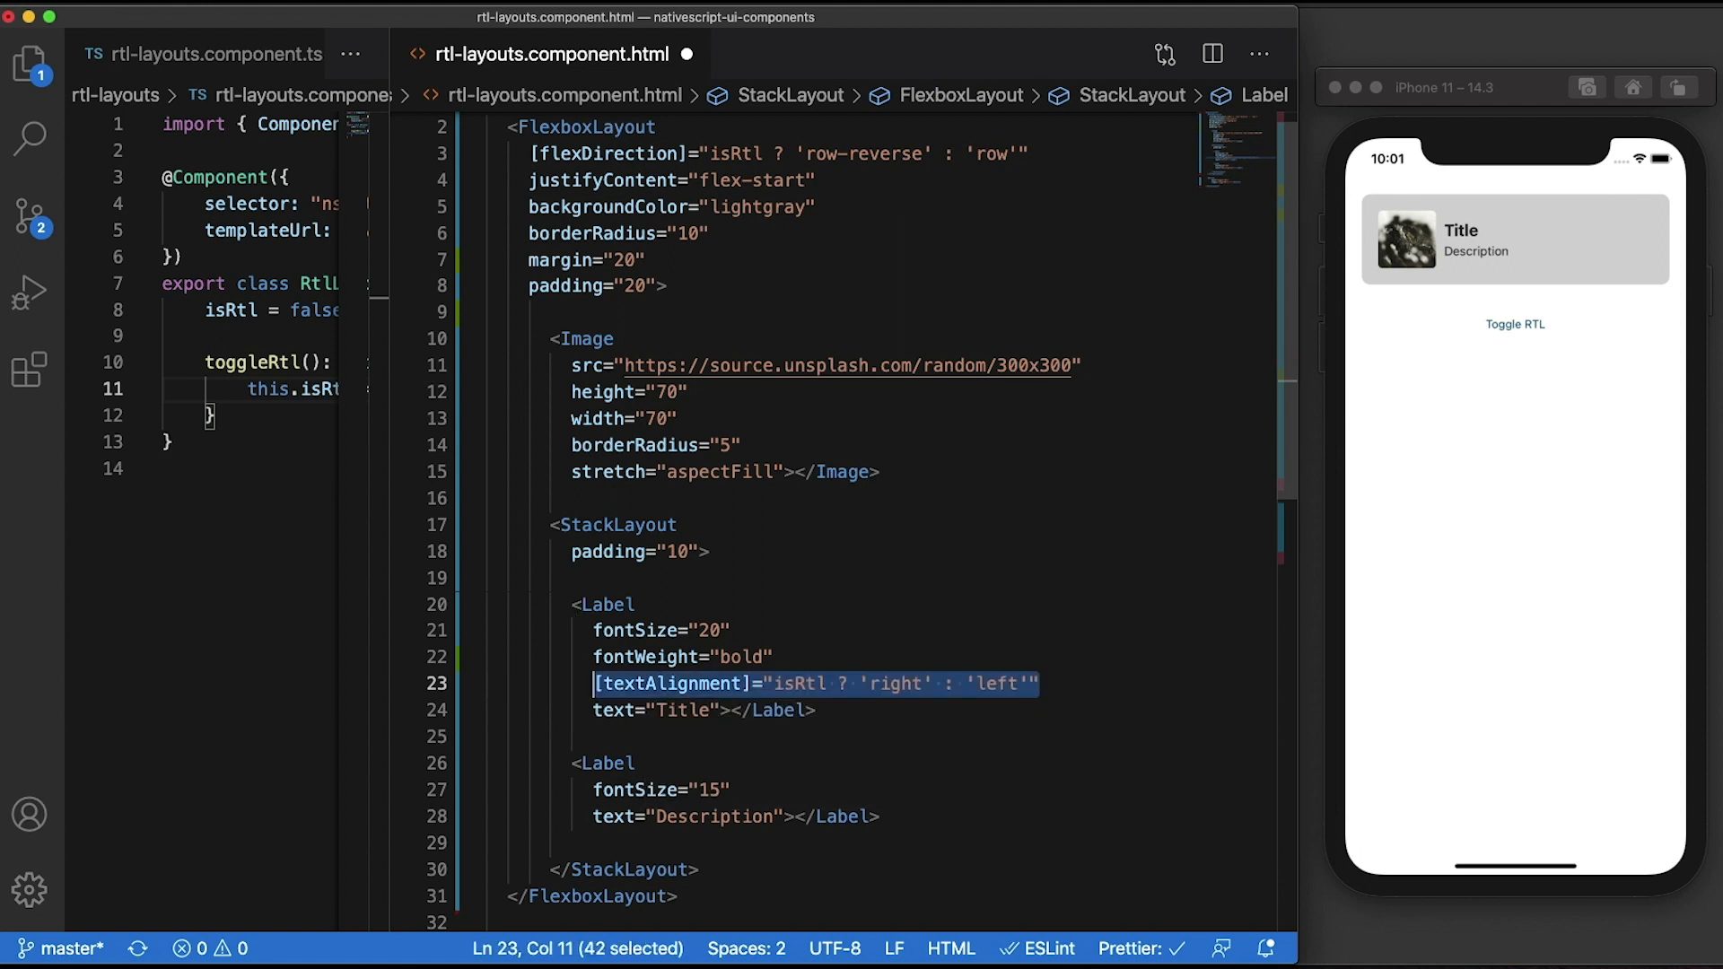
{"action": "type", "text": "[textAlignment]=\"isRtl ? 'right' : 'left'\""}
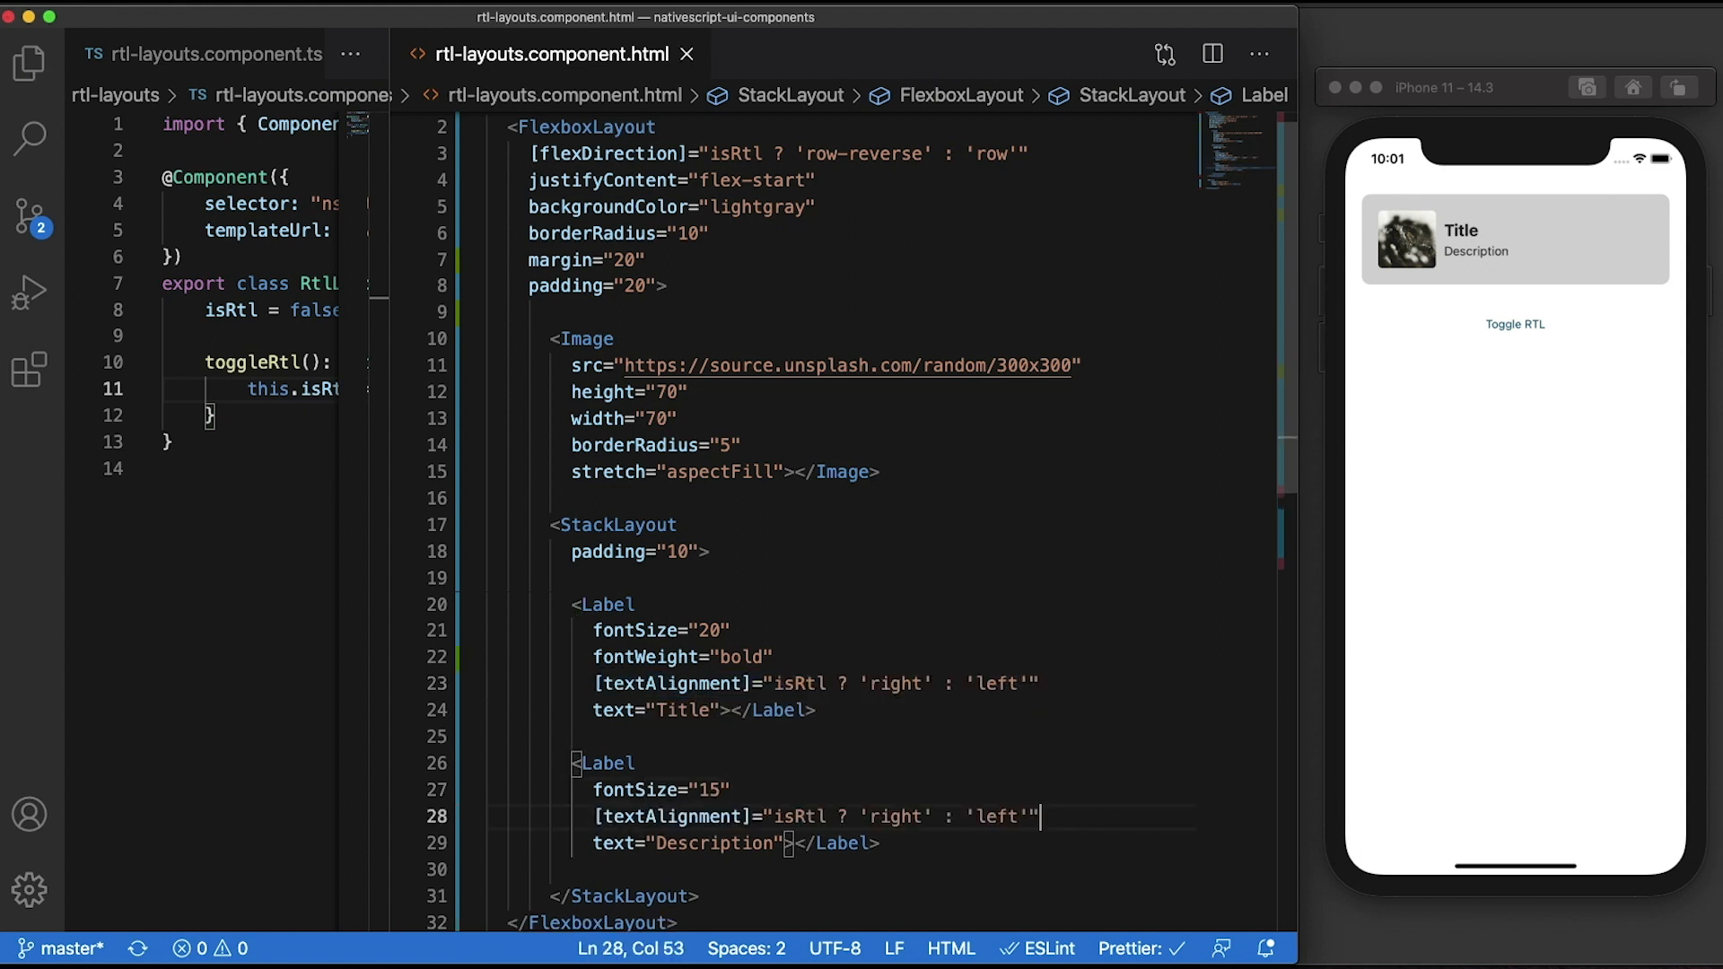